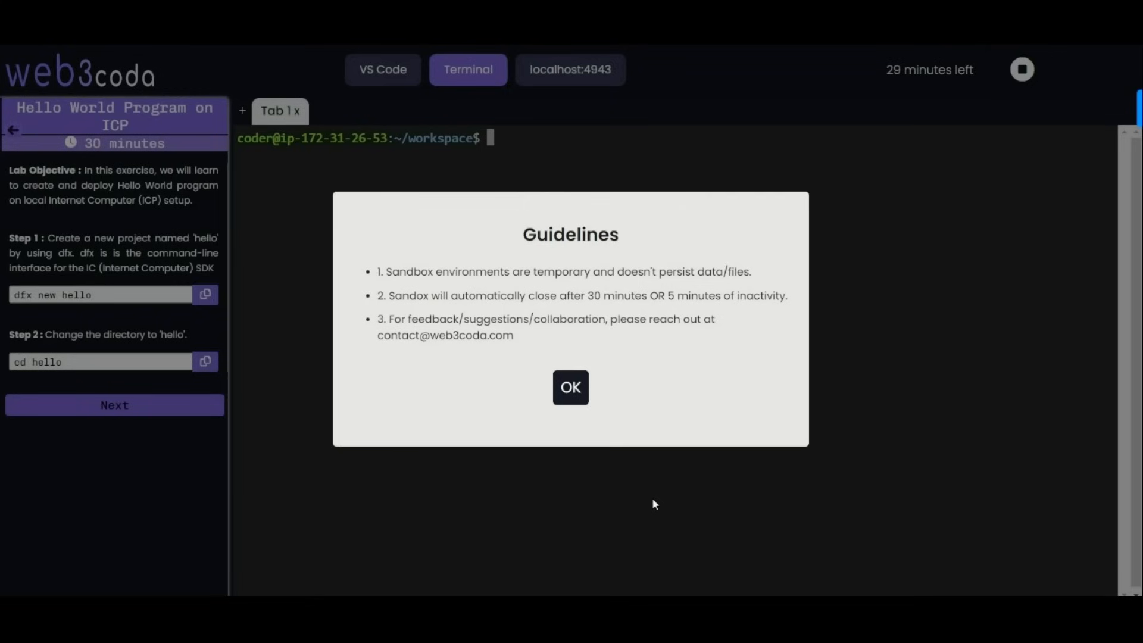
pyautogui.moveTo(593, 388)
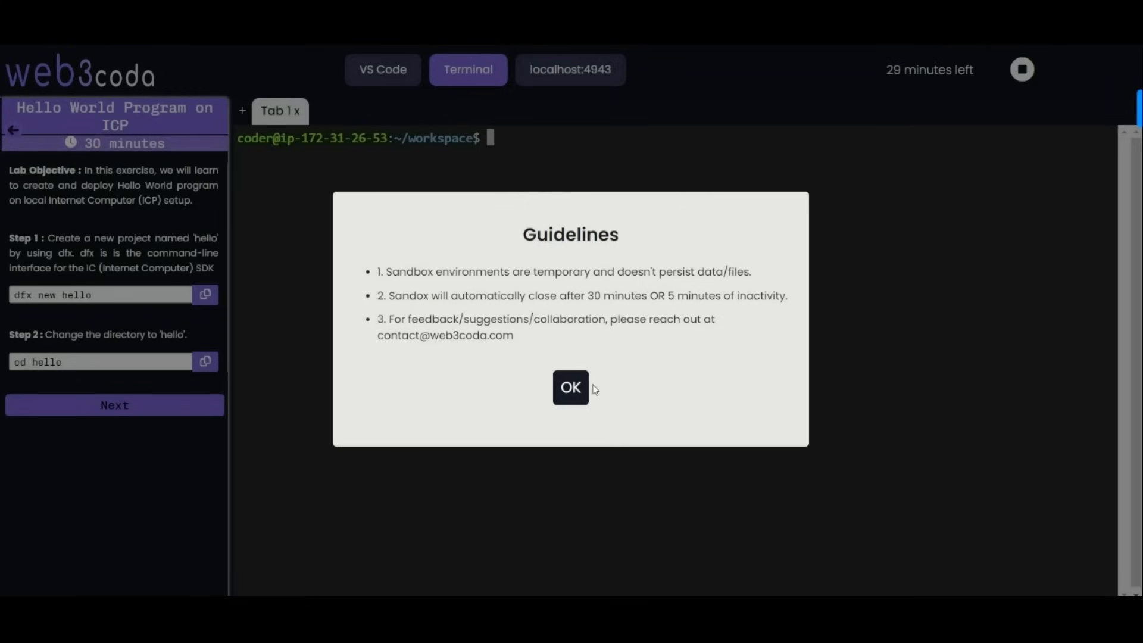
# Dismiss the sandbox guidelines notice to reveal the empty workspace terminal.
pyautogui.click(571, 387)
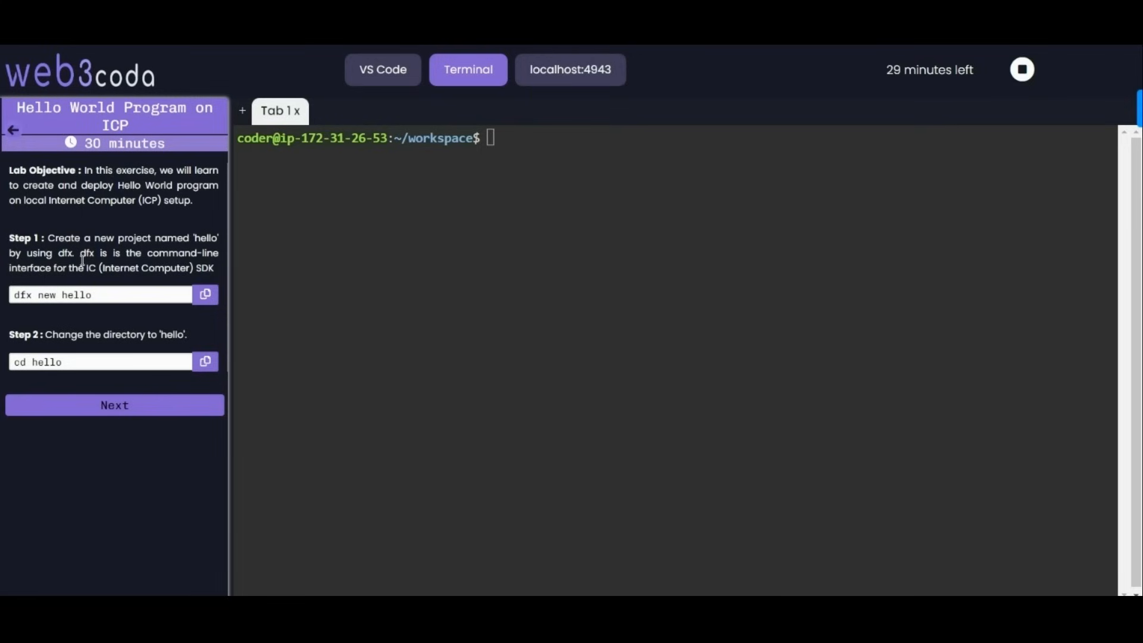
pyautogui.moveTo(2, 217)
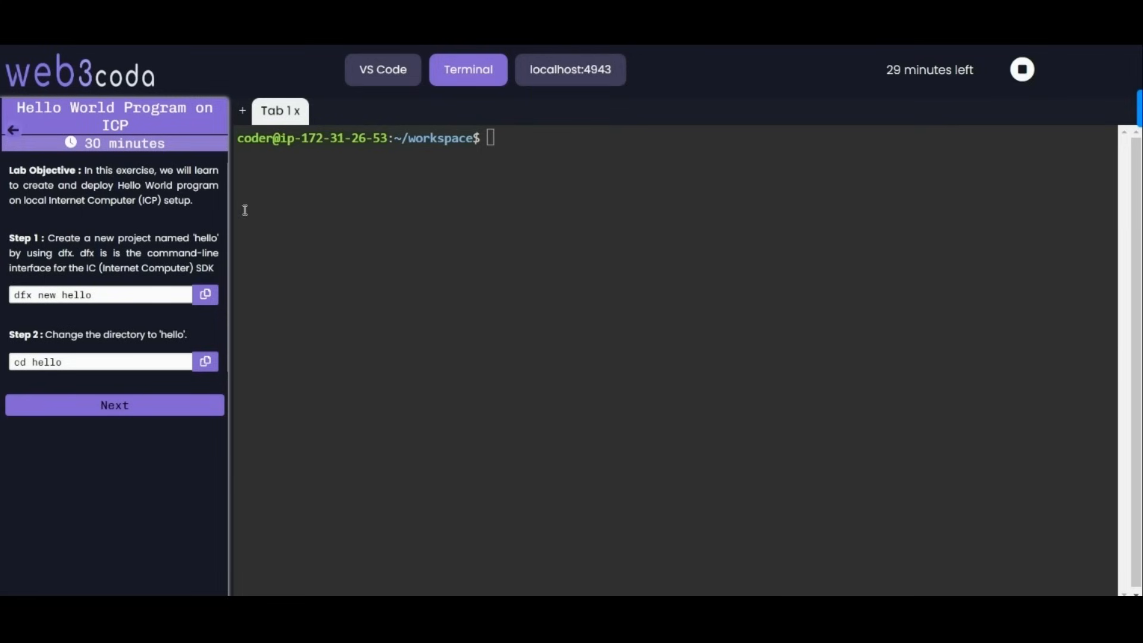
pyautogui.moveTo(161, 219)
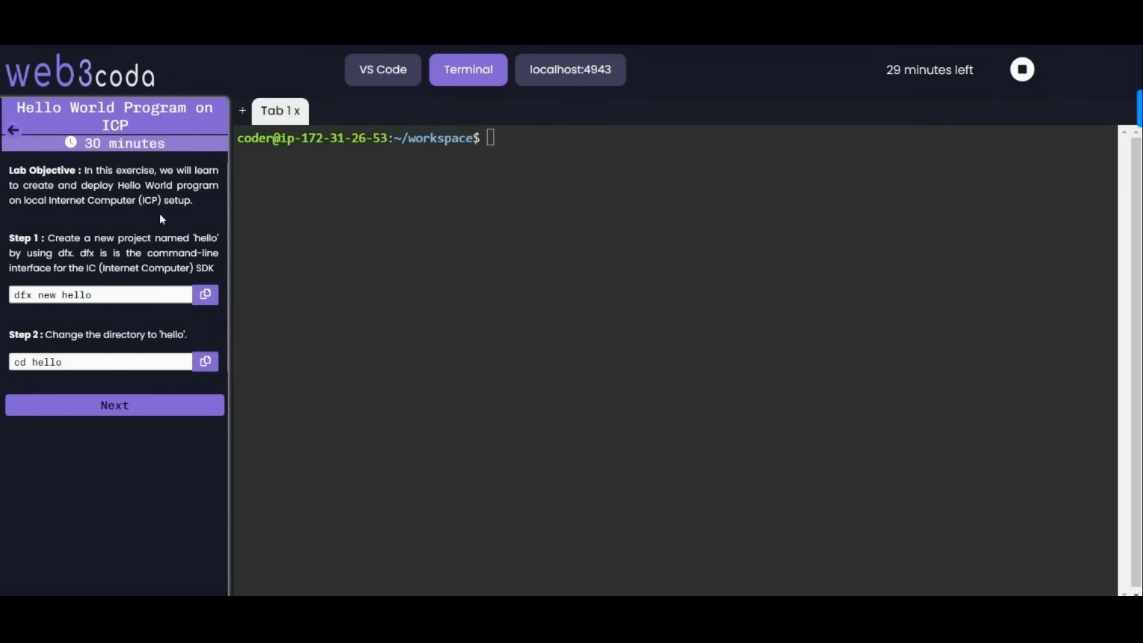
pyautogui.moveTo(232, 207)
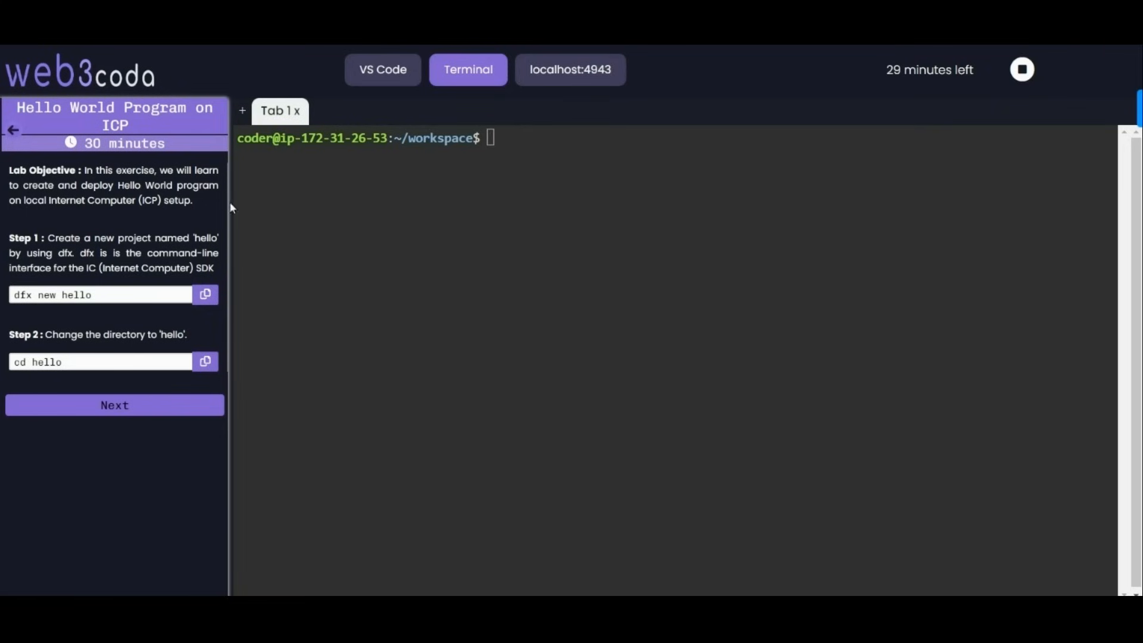
pyautogui.moveTo(108, 221)
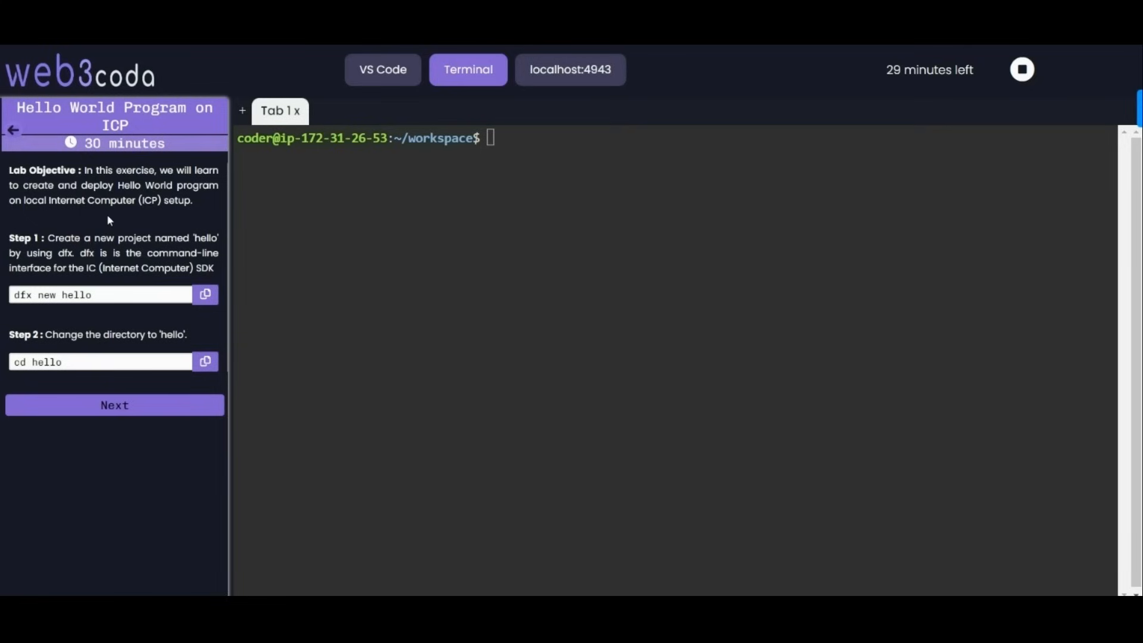
pyautogui.moveTo(271, 159)
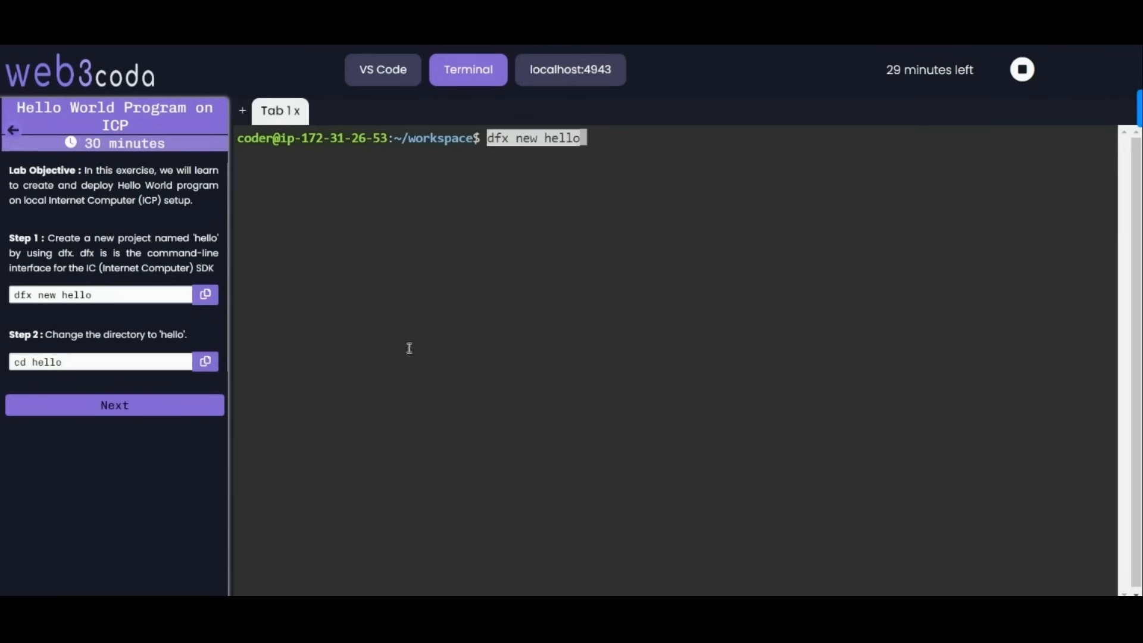
# Run 'dfx new hello', checking the editor while project files scaffold and dependencies install.
pyautogui.press('Return')
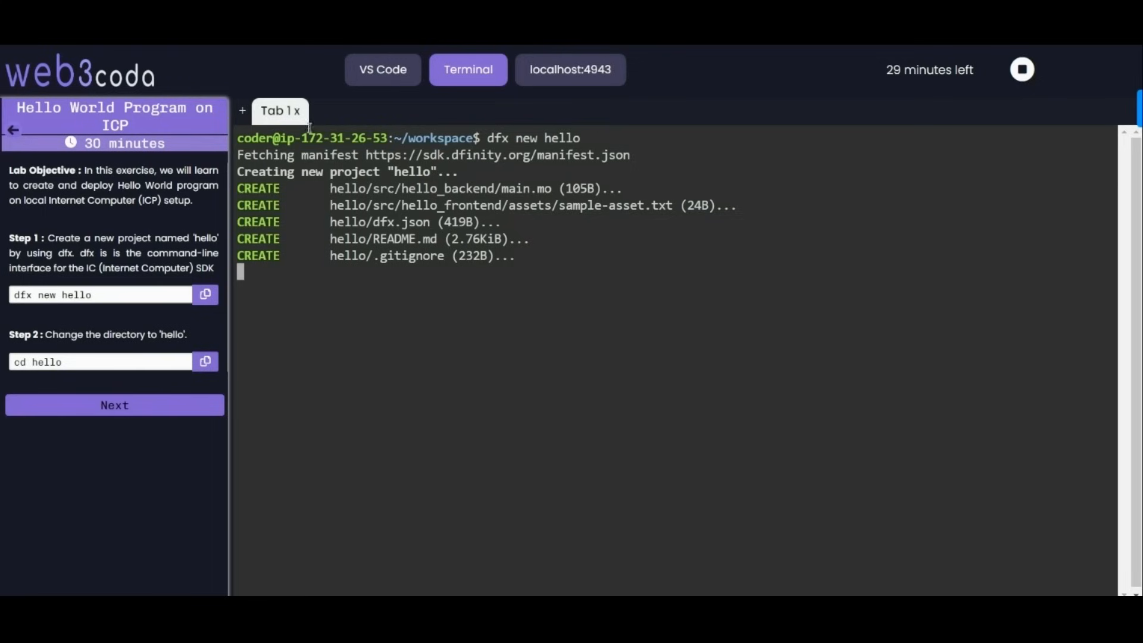
pyautogui.moveTo(457, 434)
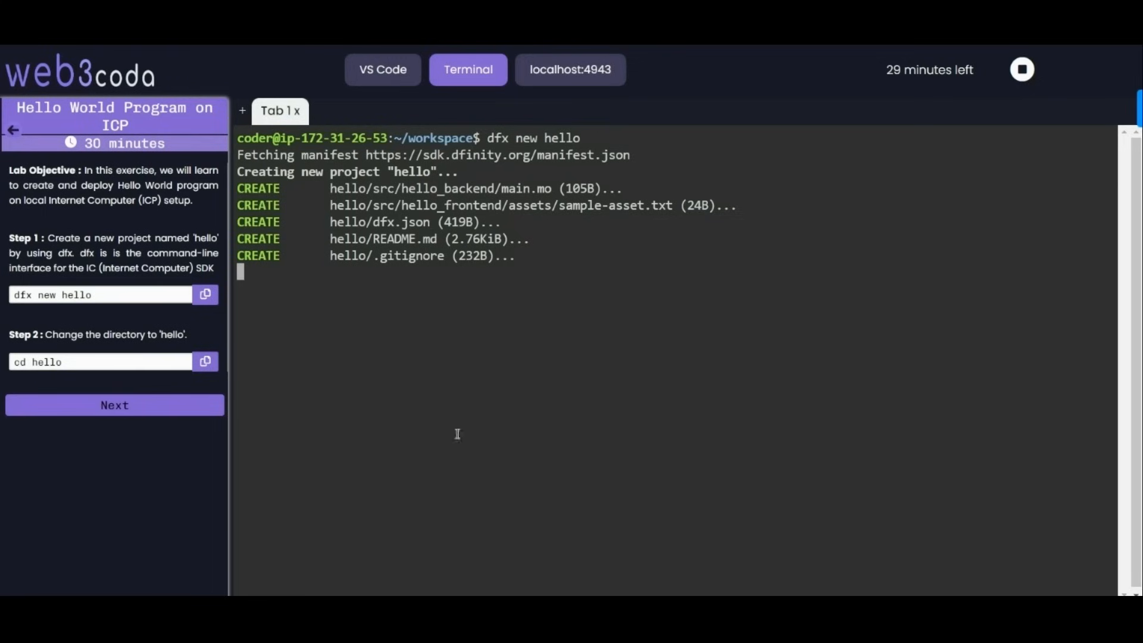
pyautogui.moveTo(486, 222)
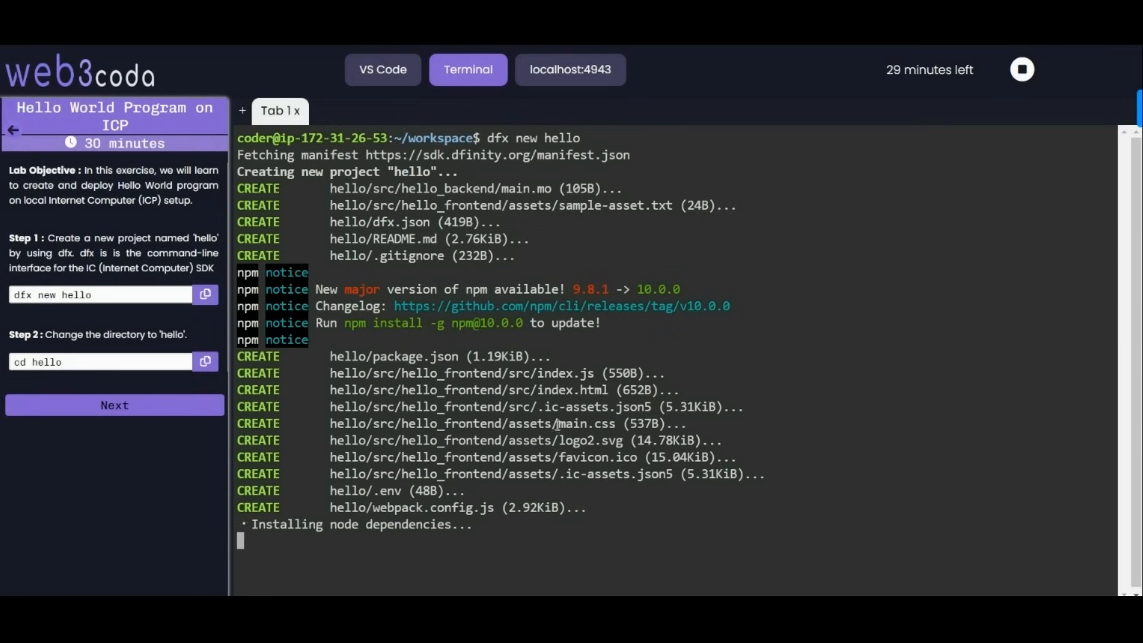
pyautogui.click(382, 69)
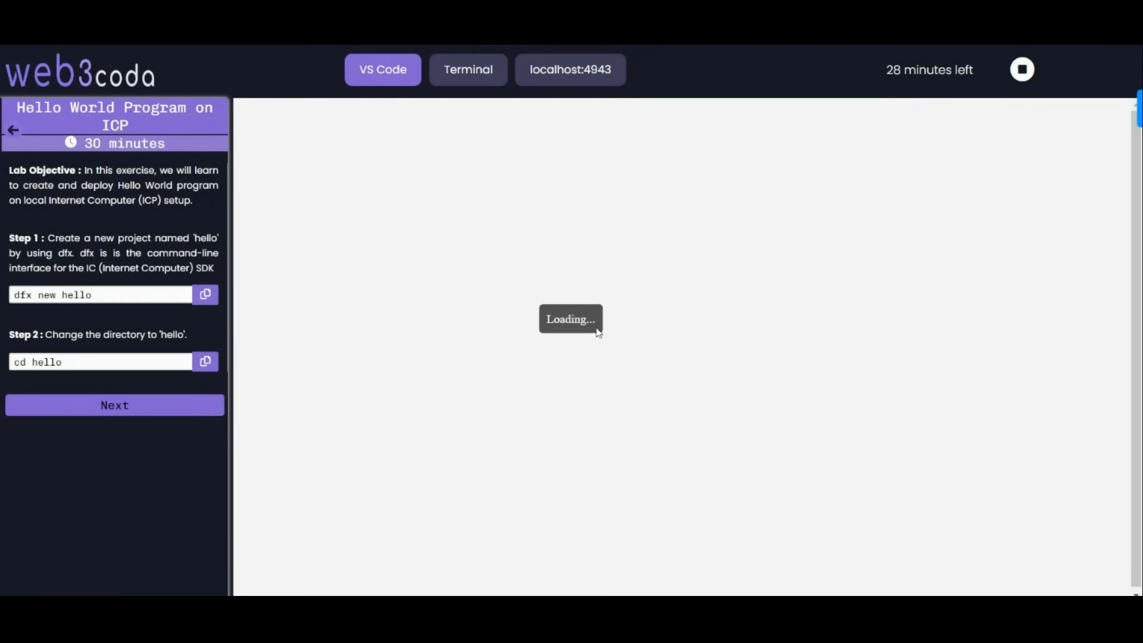
pyautogui.moveTo(581, 337)
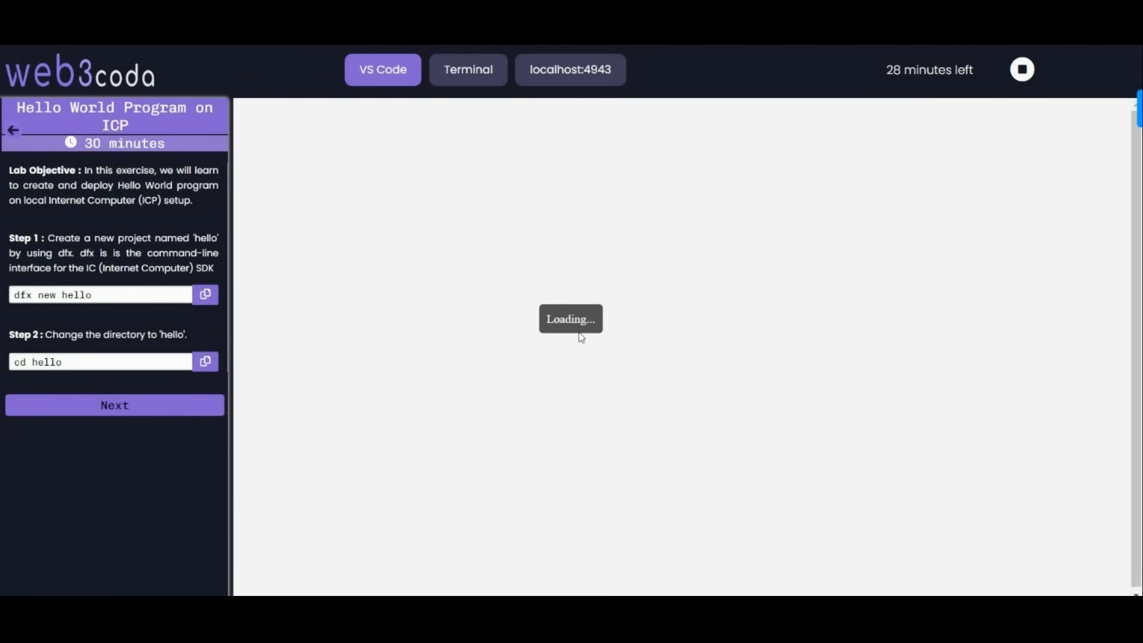
pyautogui.moveTo(309, 535)
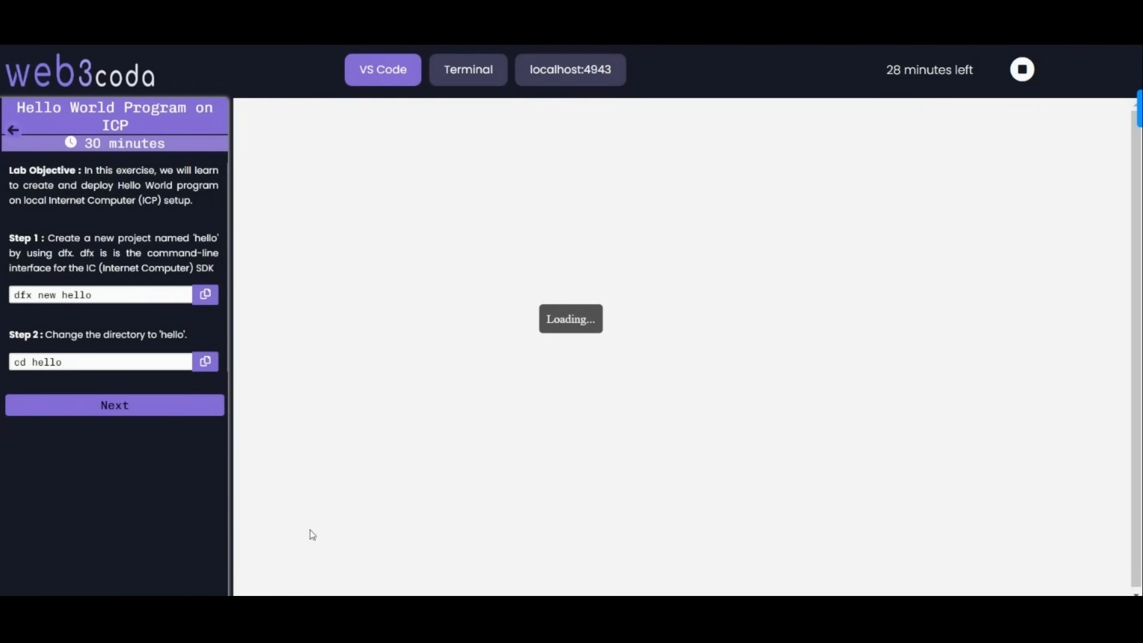
pyautogui.click(468, 69)
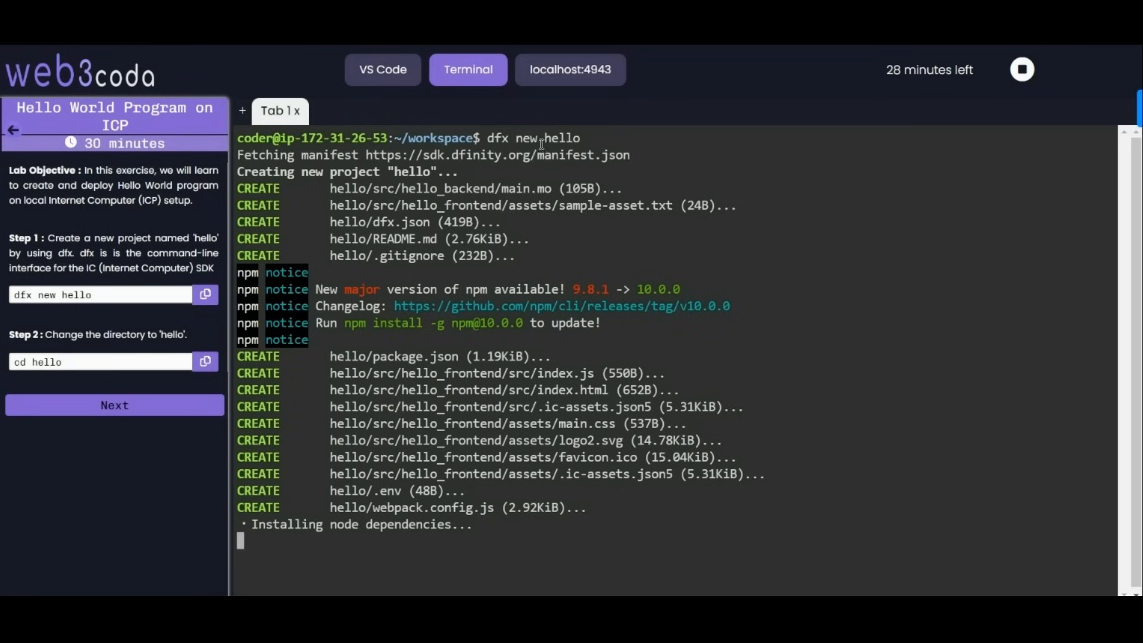
pyautogui.click(382, 69)
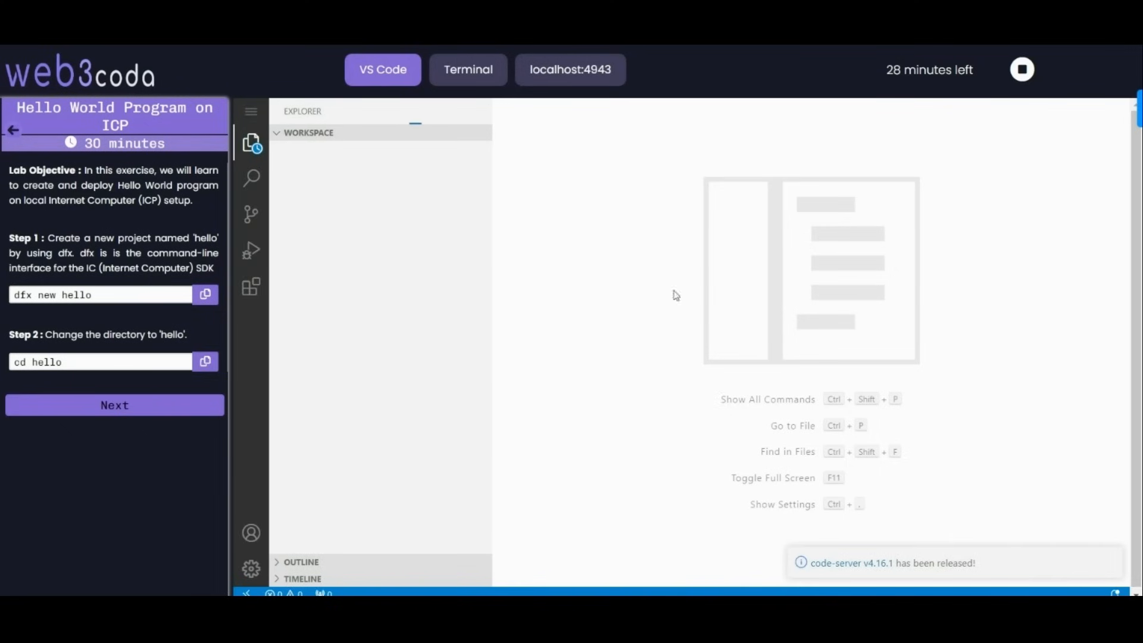
pyautogui.moveTo(368, 158)
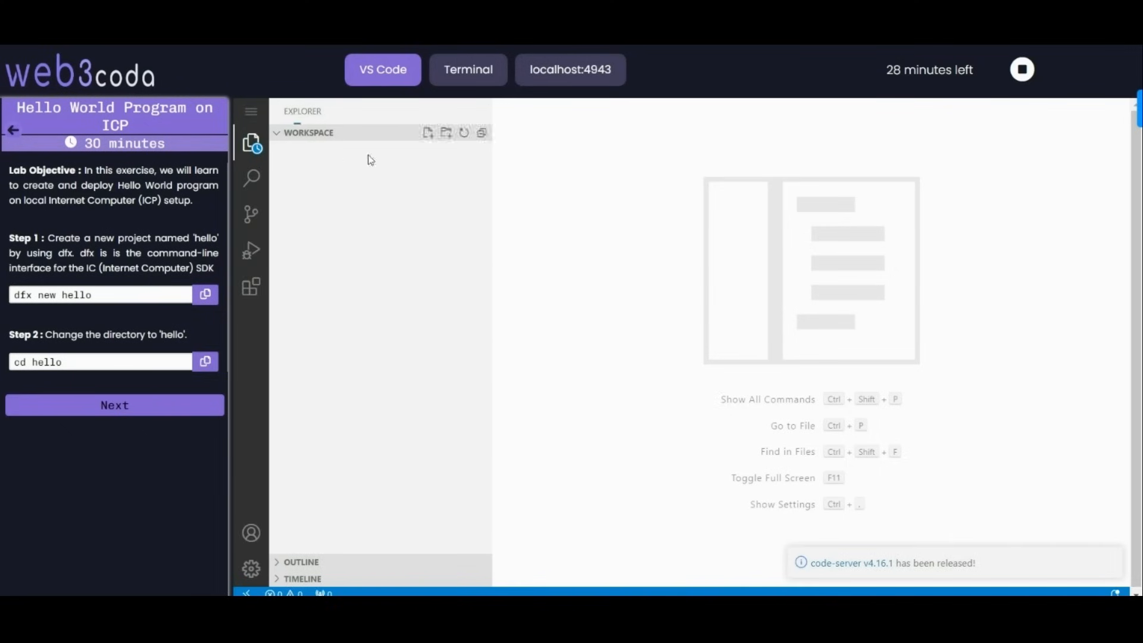
pyautogui.click(468, 69)
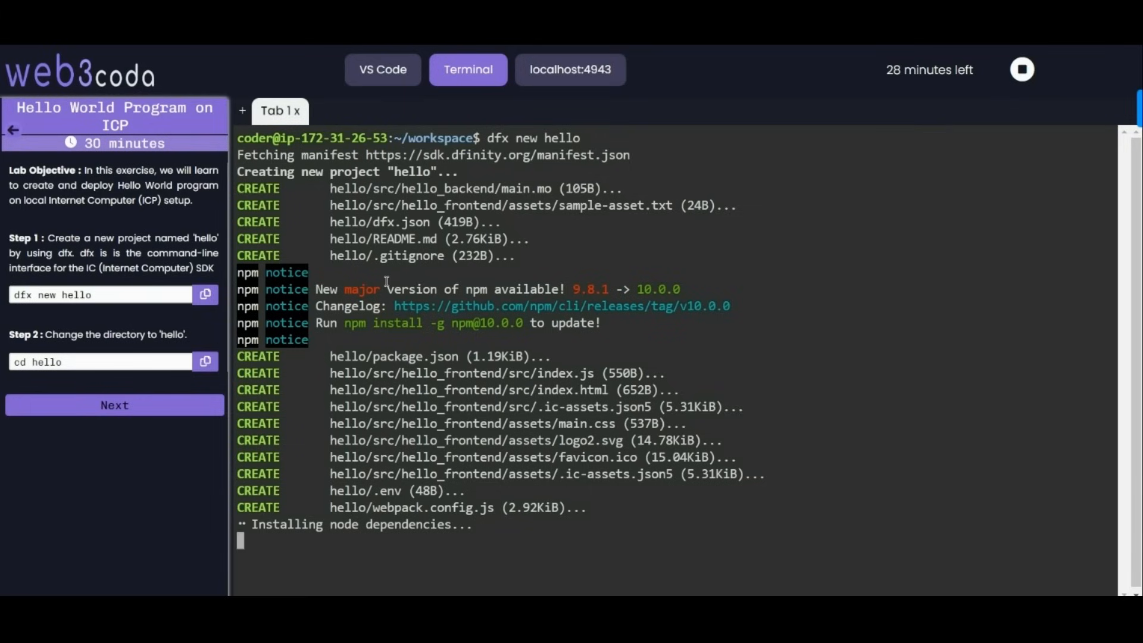
pyautogui.moveTo(222, 425)
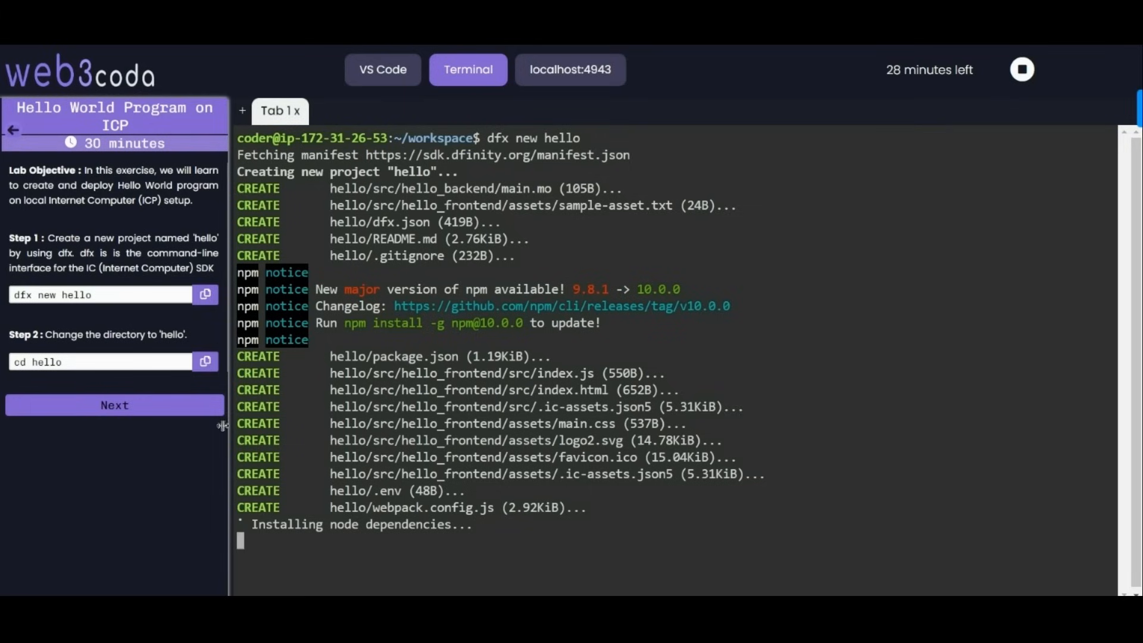
pyautogui.moveTo(204, 423)
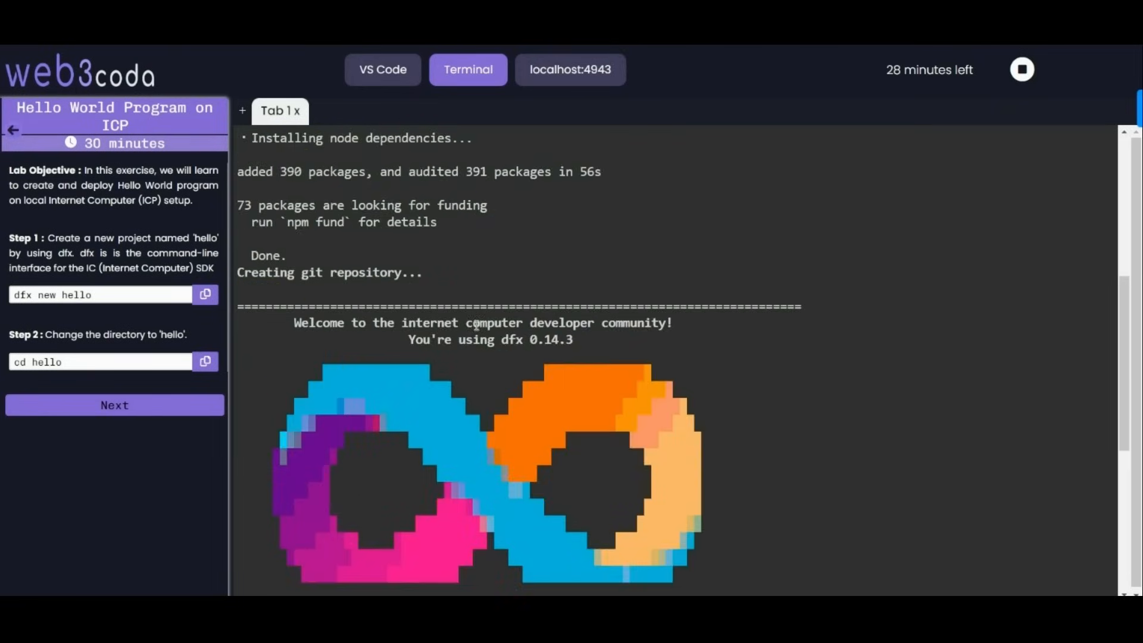
# Expand the hello project folder in the editor's workspace explorer to list its generated files.
pyautogui.scroll(-3)
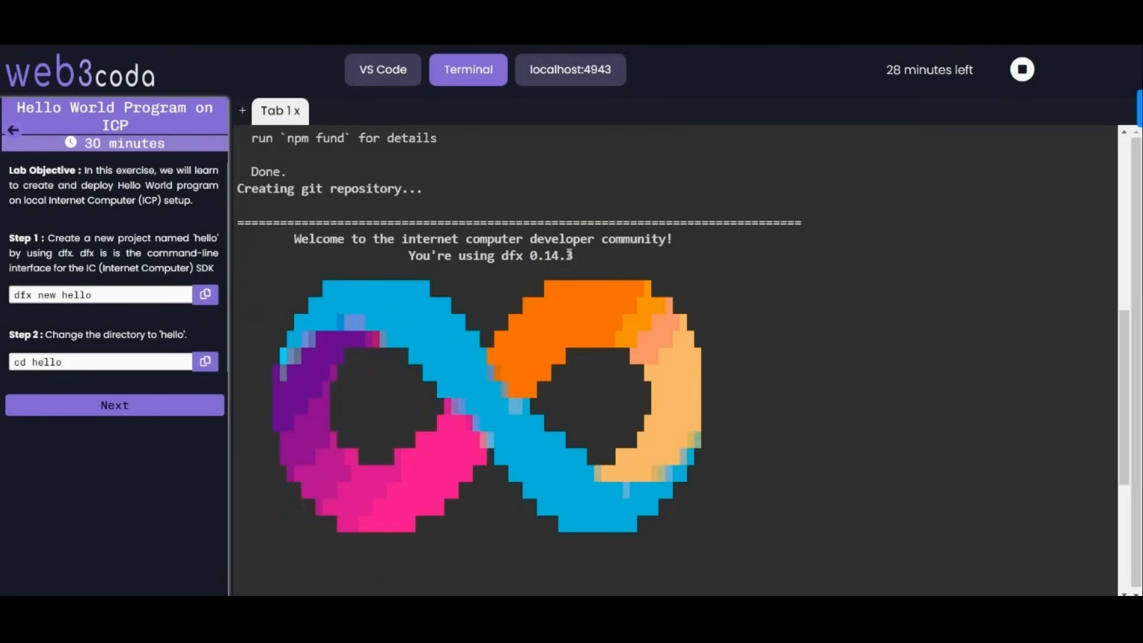
pyautogui.scroll(-3)
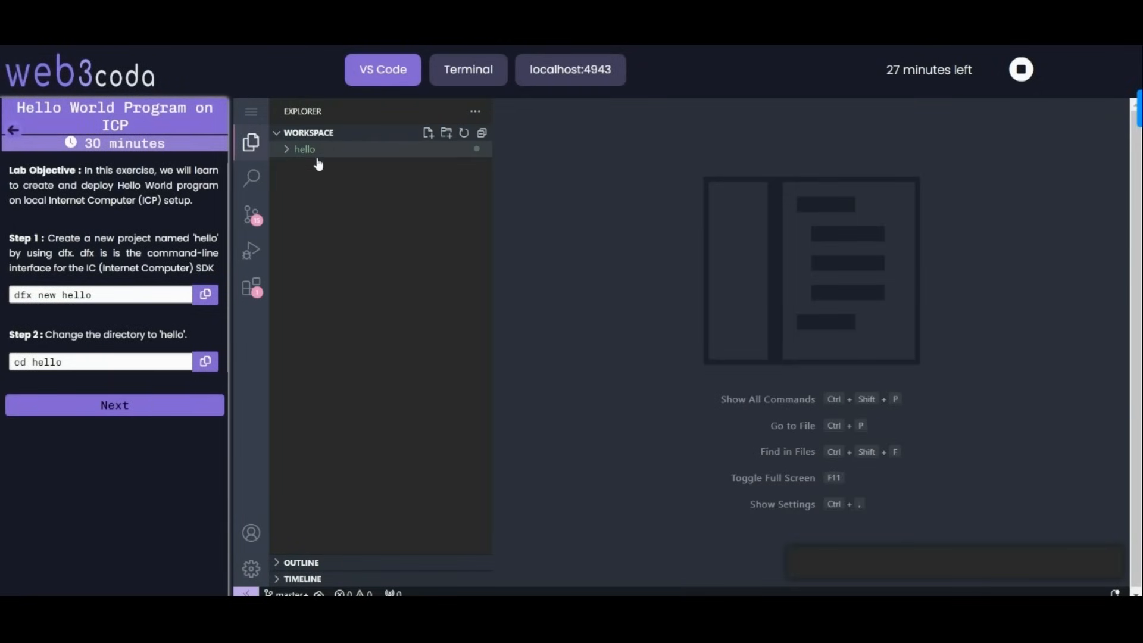
pyautogui.moveTo(350, 163)
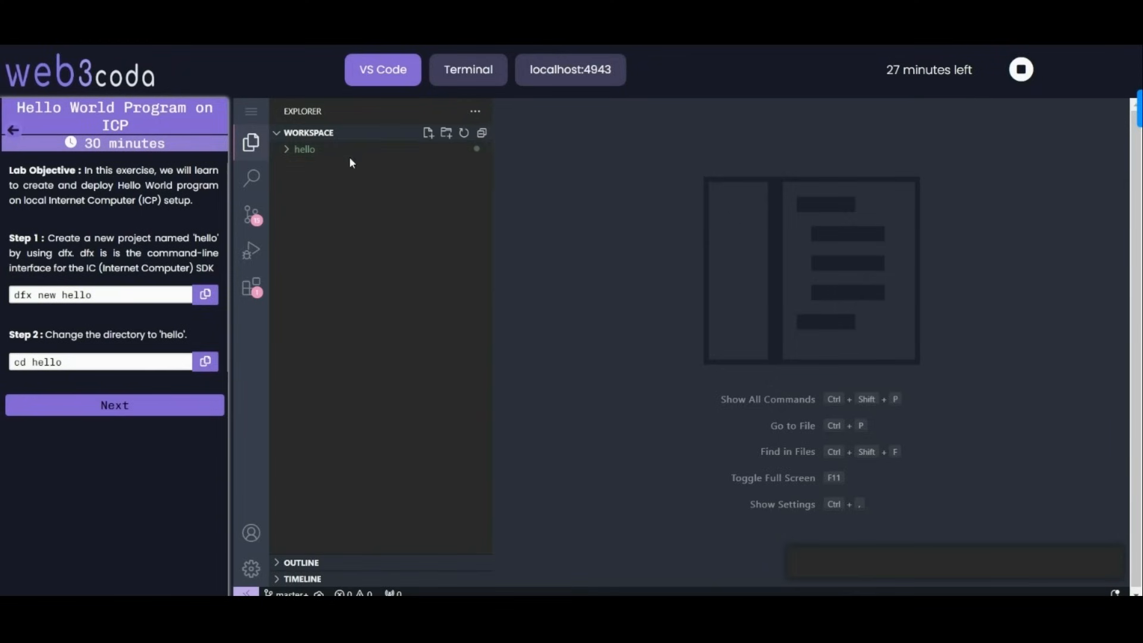
pyautogui.click(303, 149)
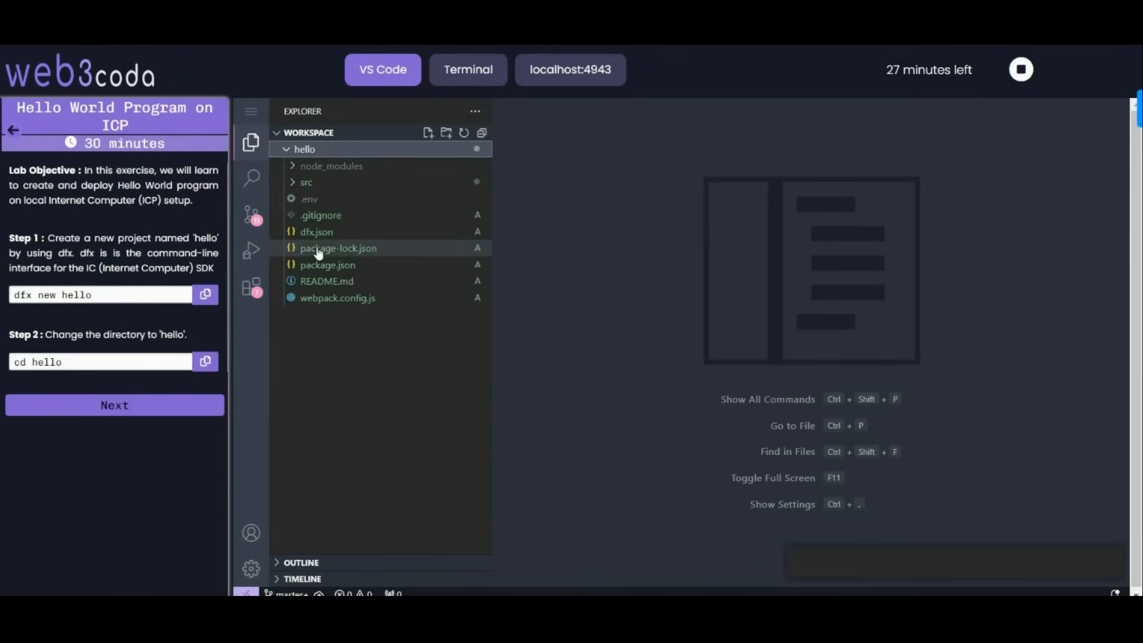
pyautogui.moveTo(350, 183)
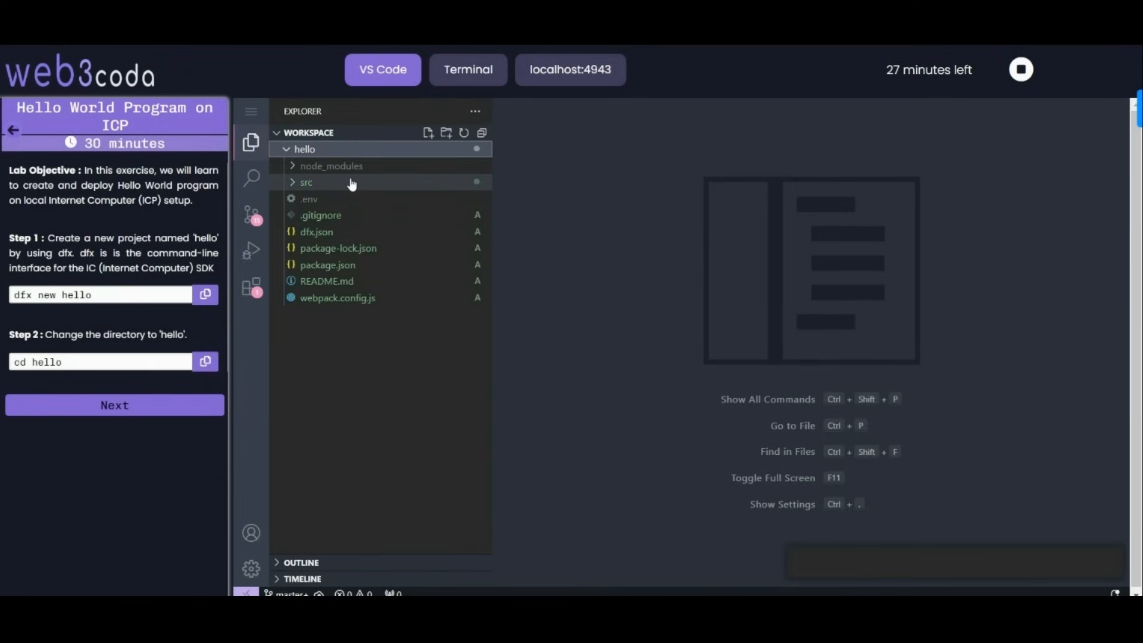
pyautogui.moveTo(412, 530)
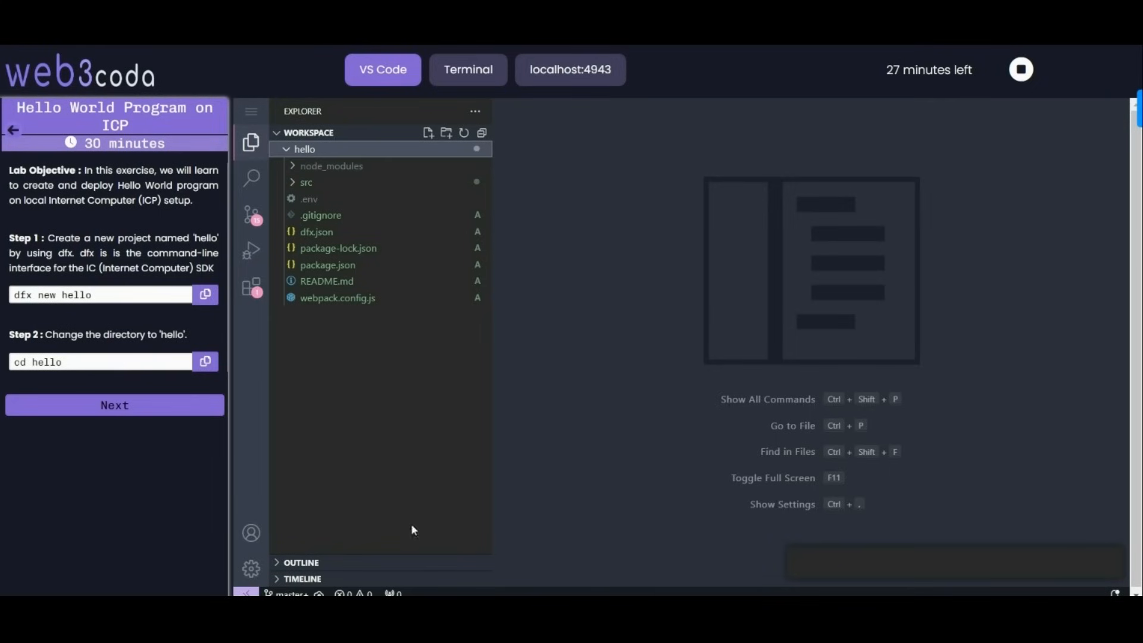
# Run 'cd hello' in the terminal and advance the lab guide to the start/deploy steps.
pyautogui.click(467, 70)
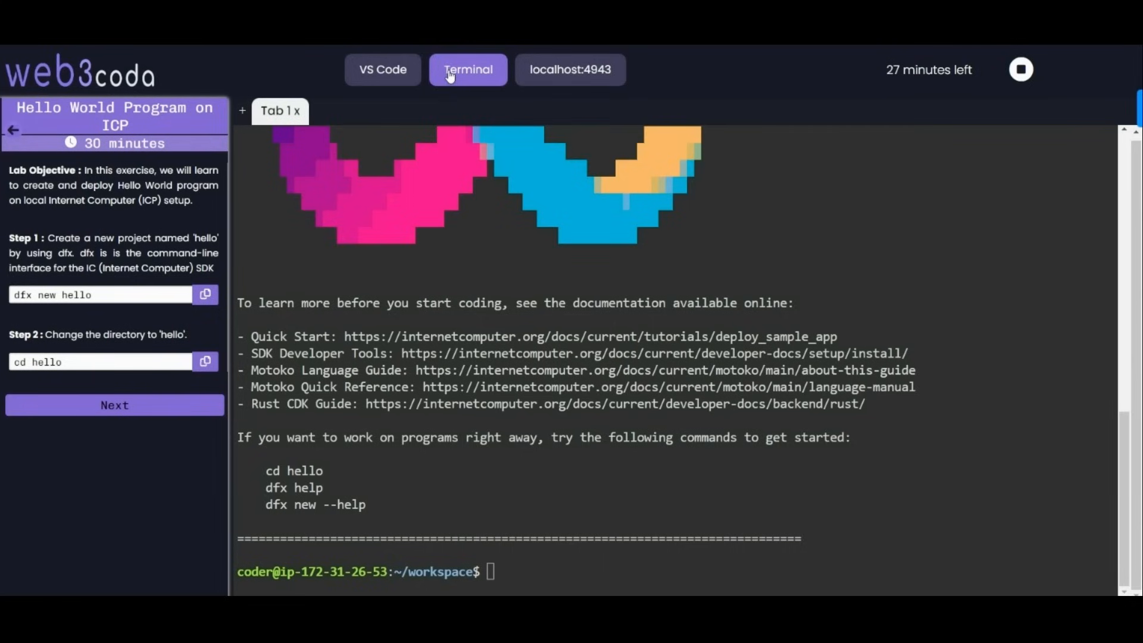
pyautogui.moveTo(206, 362)
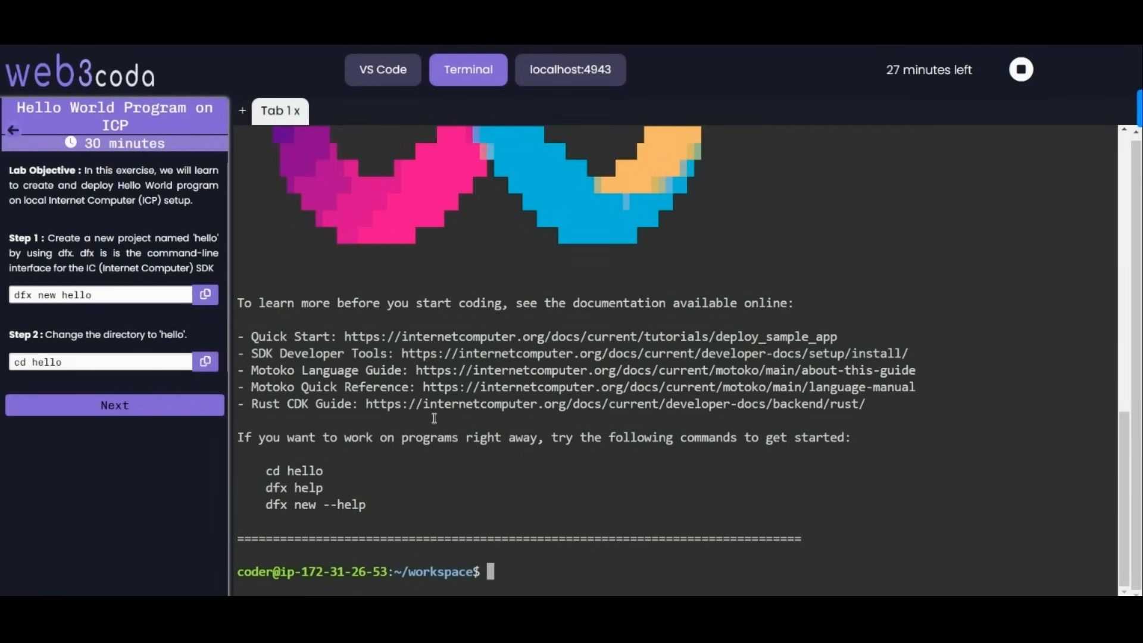
pyautogui.write('cd  hel')
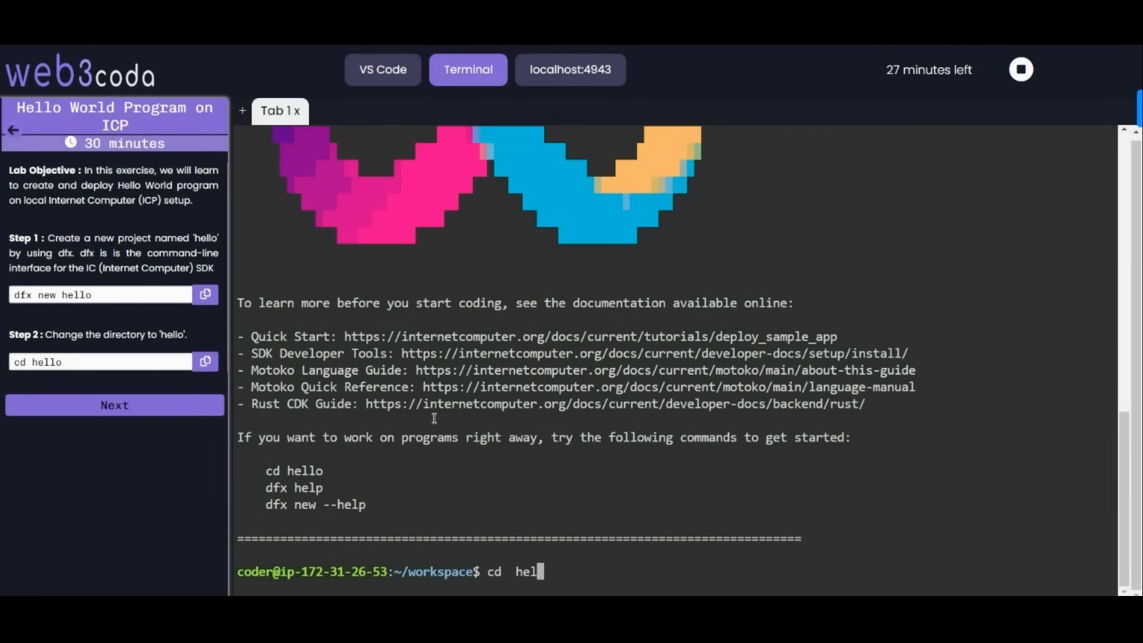
pyautogui.write('lo')
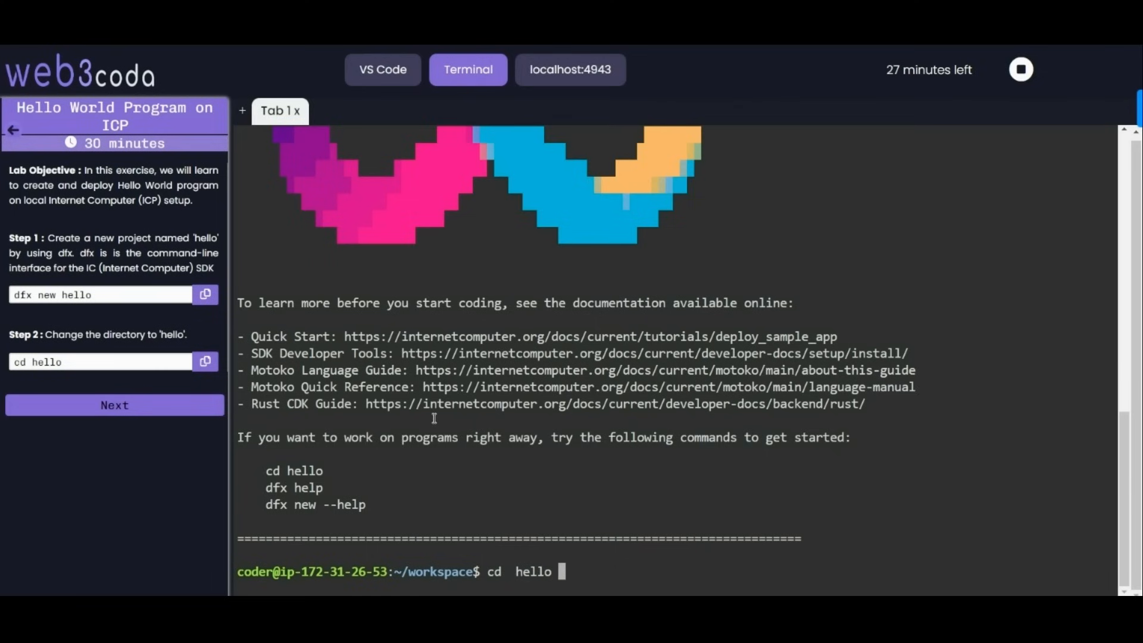
pyautogui.press('Return')
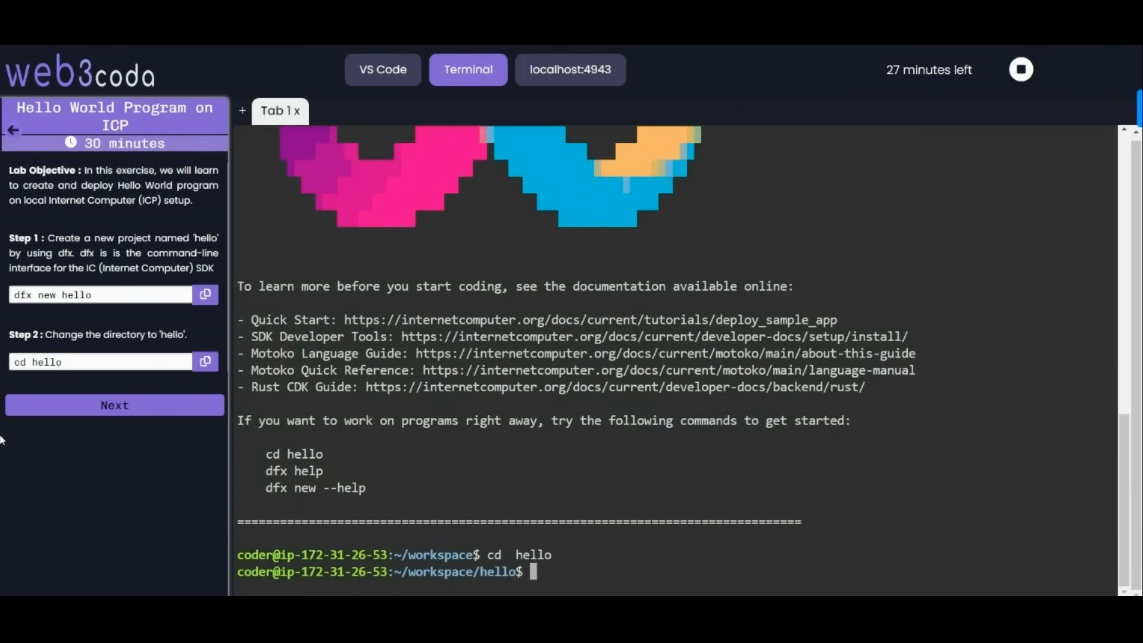
pyautogui.click(115, 405)
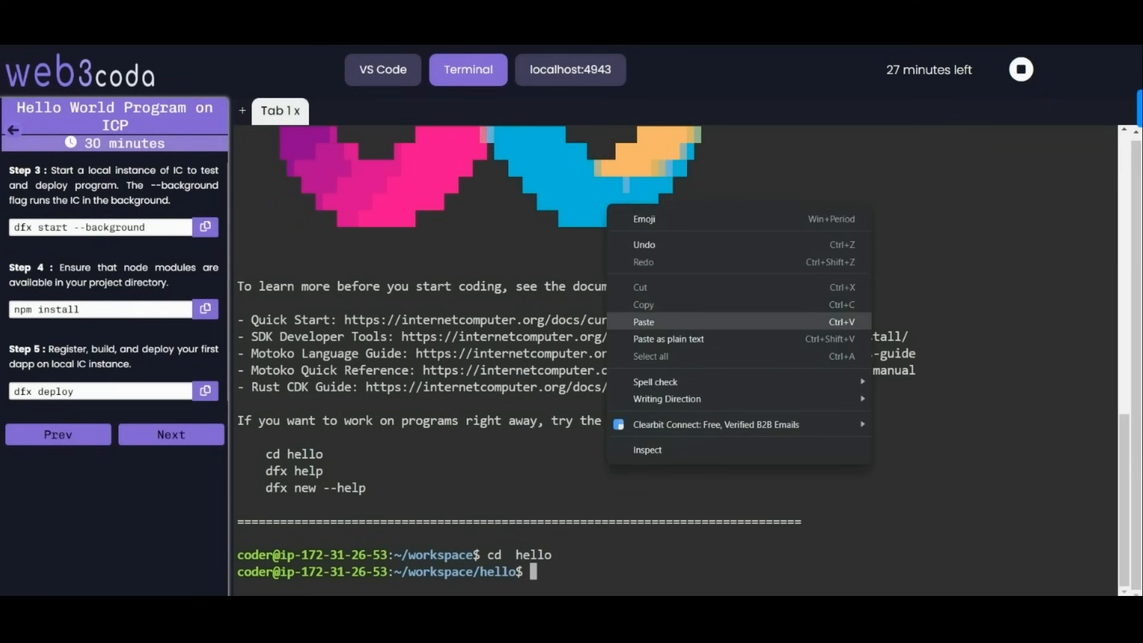
# Run 'dfx start --background' to launch the local IC replica.
pyautogui.click(643, 322)
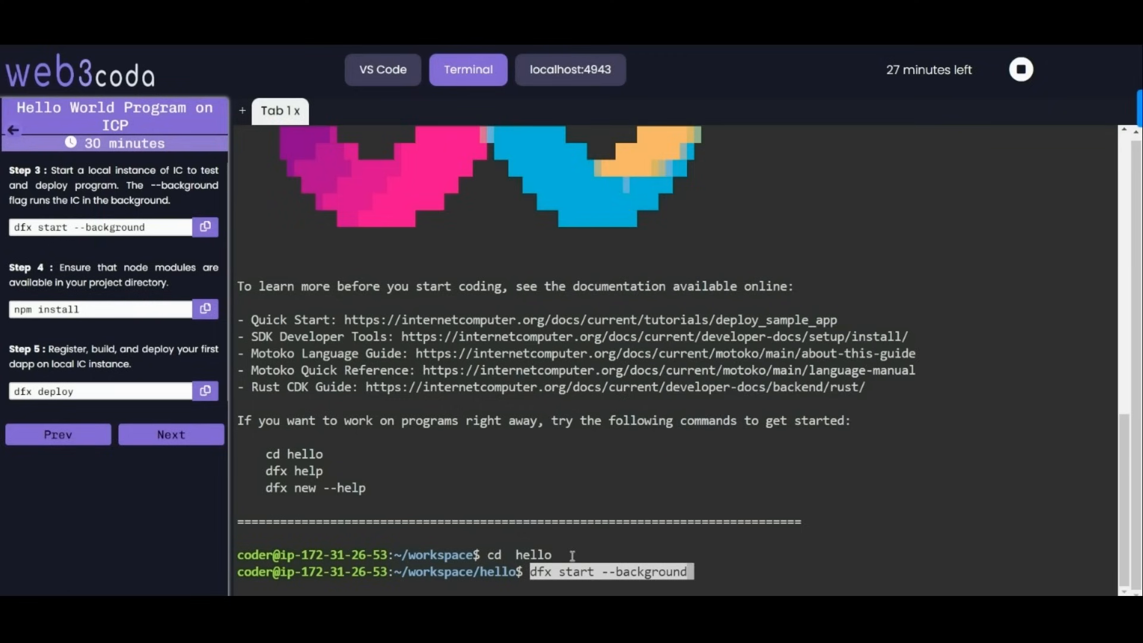
pyautogui.press('Return')
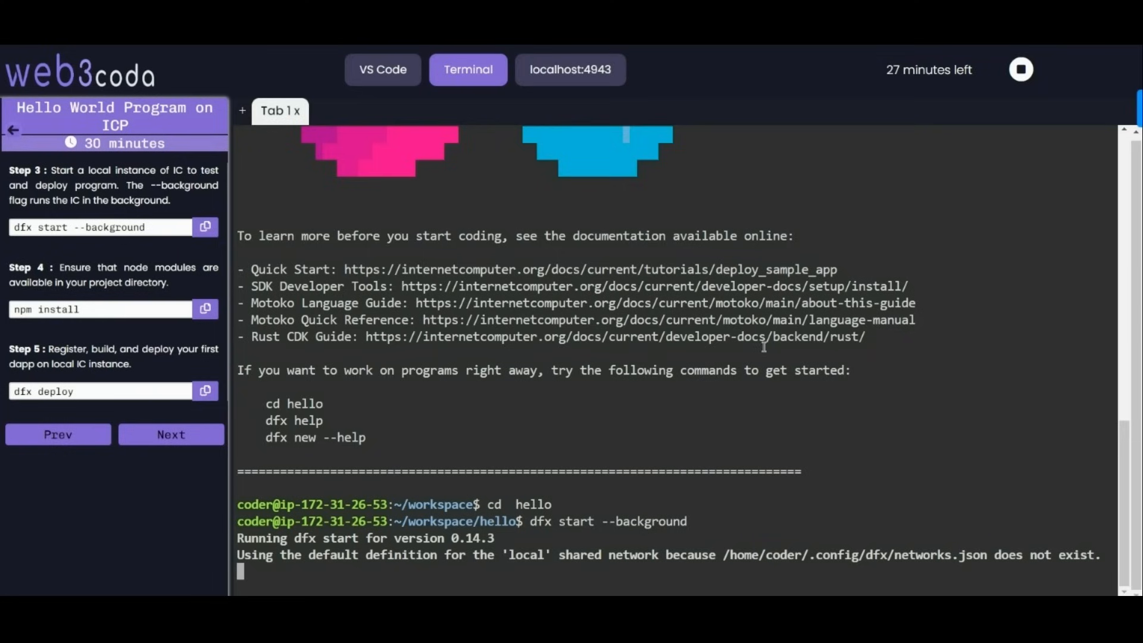
pyautogui.moveTo(717, 387)
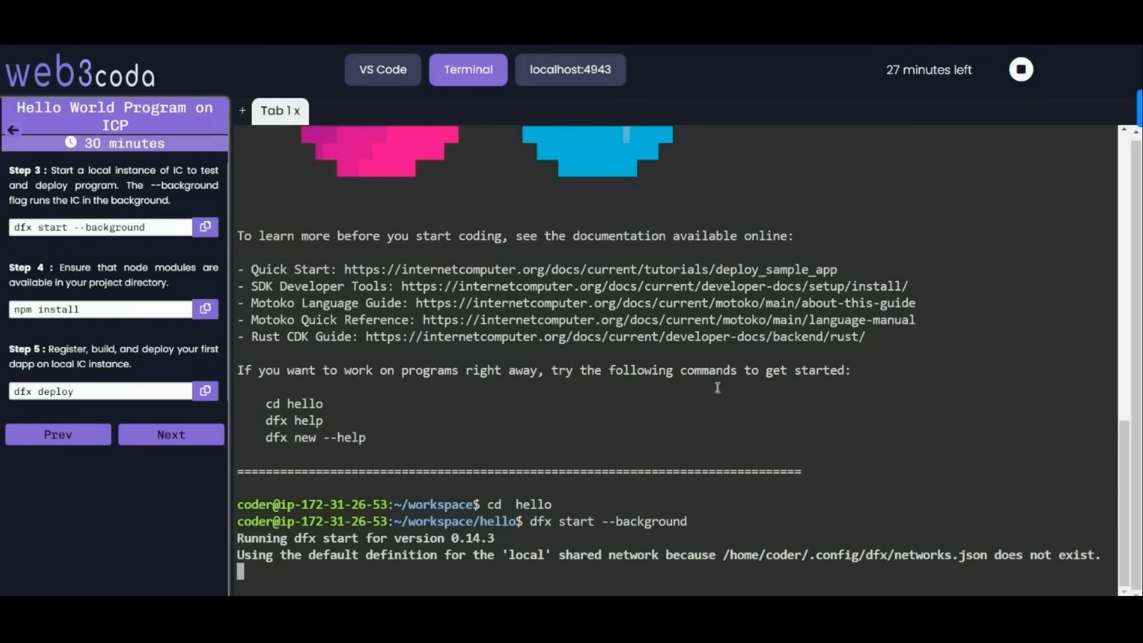
pyautogui.moveTo(404, 499)
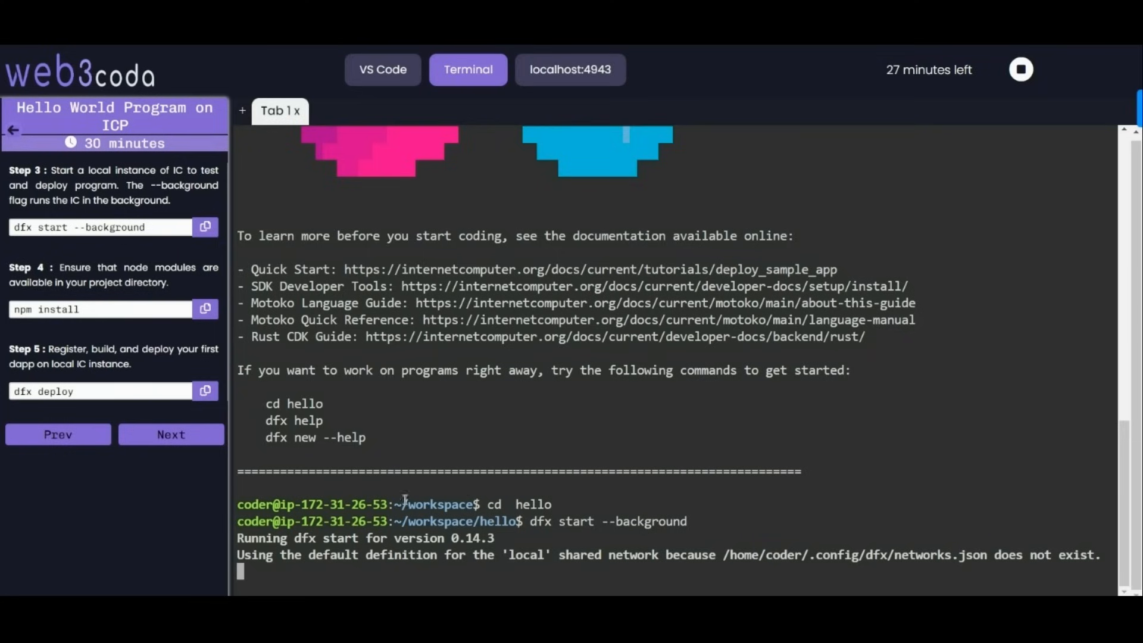
pyautogui.moveTo(578, 502)
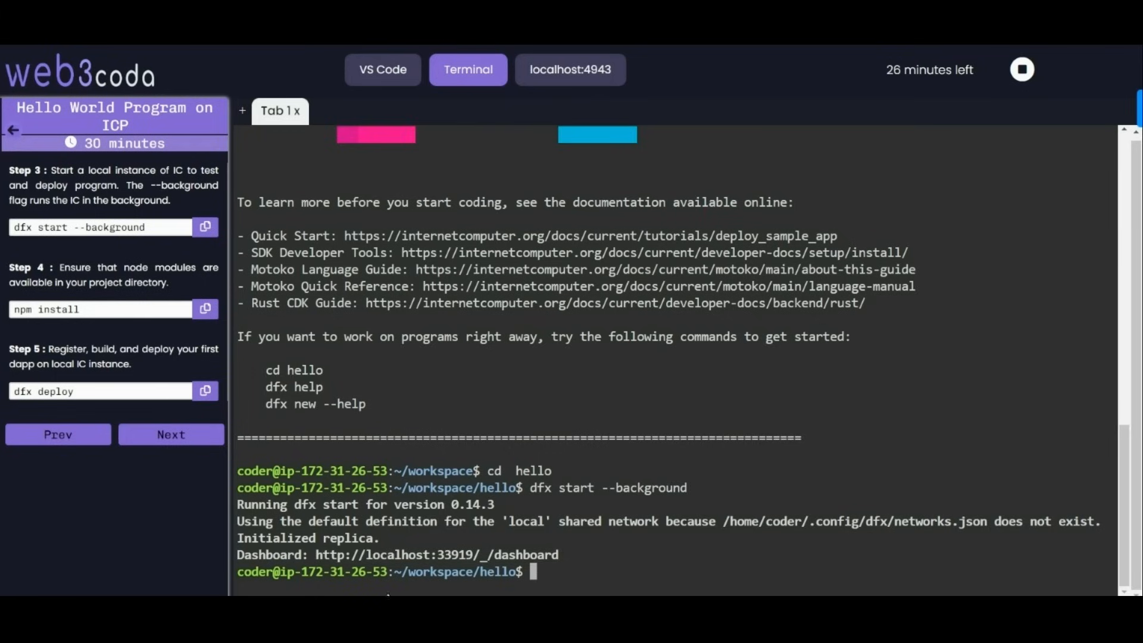
pyautogui.moveTo(543, 381)
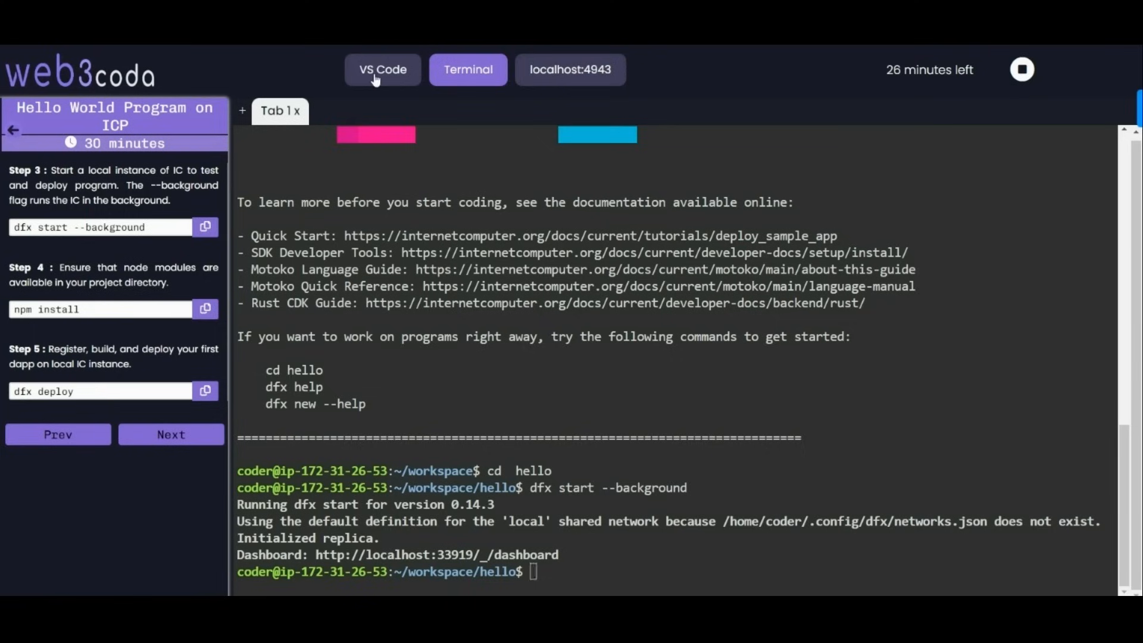
# Run 'npm install' in the hello project, auditing 391 packages with 0 vulnerabilities.
pyautogui.click(383, 70)
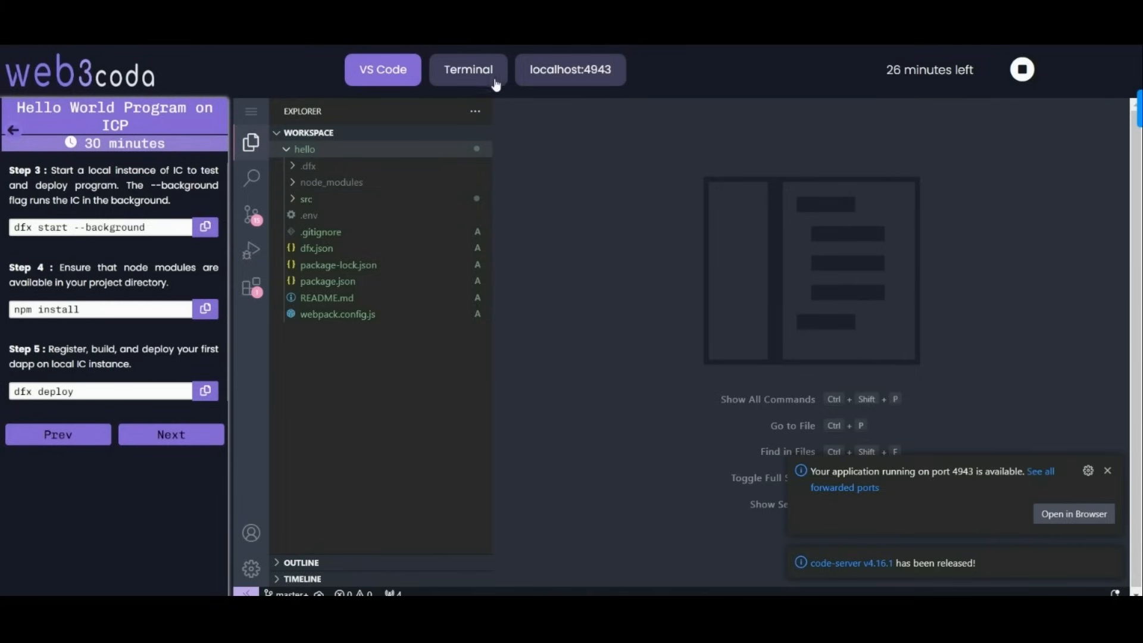
pyautogui.click(468, 70)
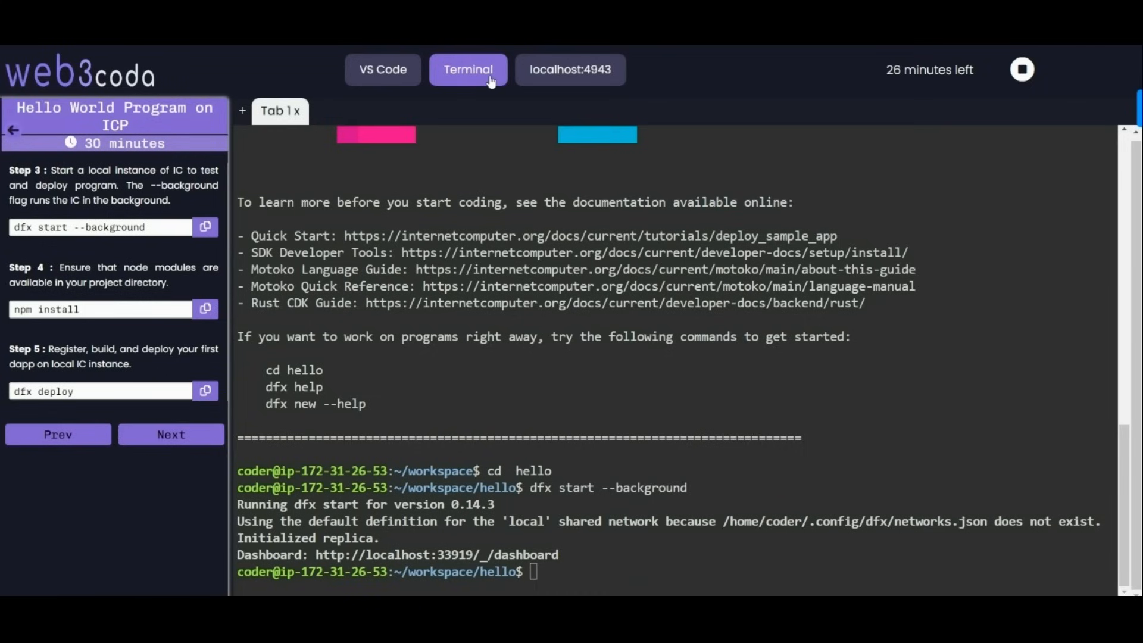
pyautogui.moveTo(112, 324)
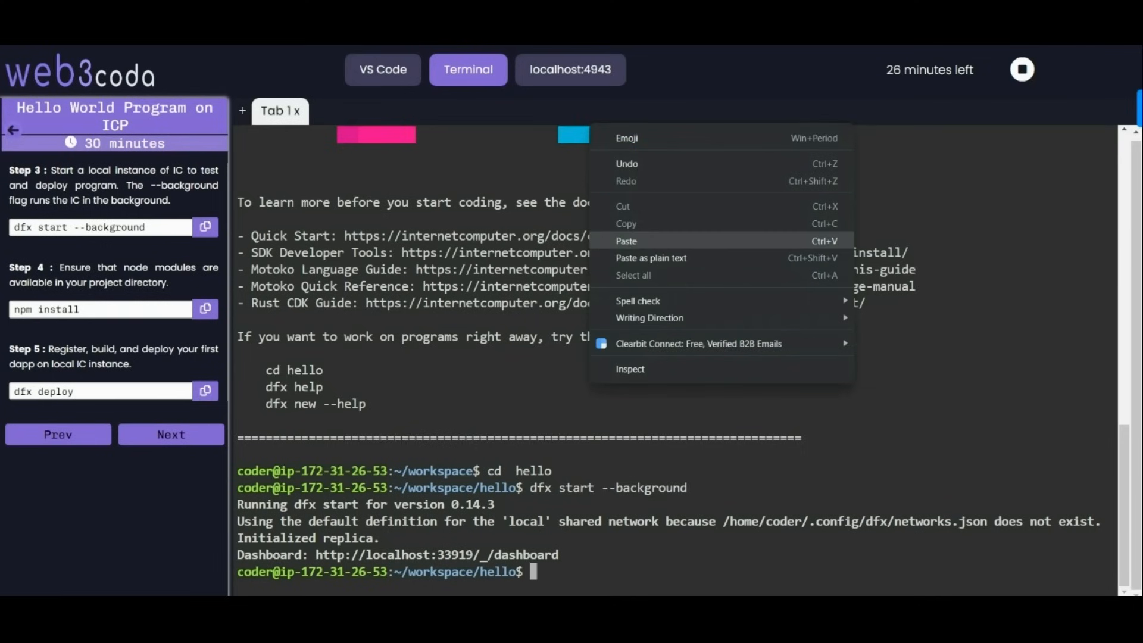
pyautogui.click(625, 241)
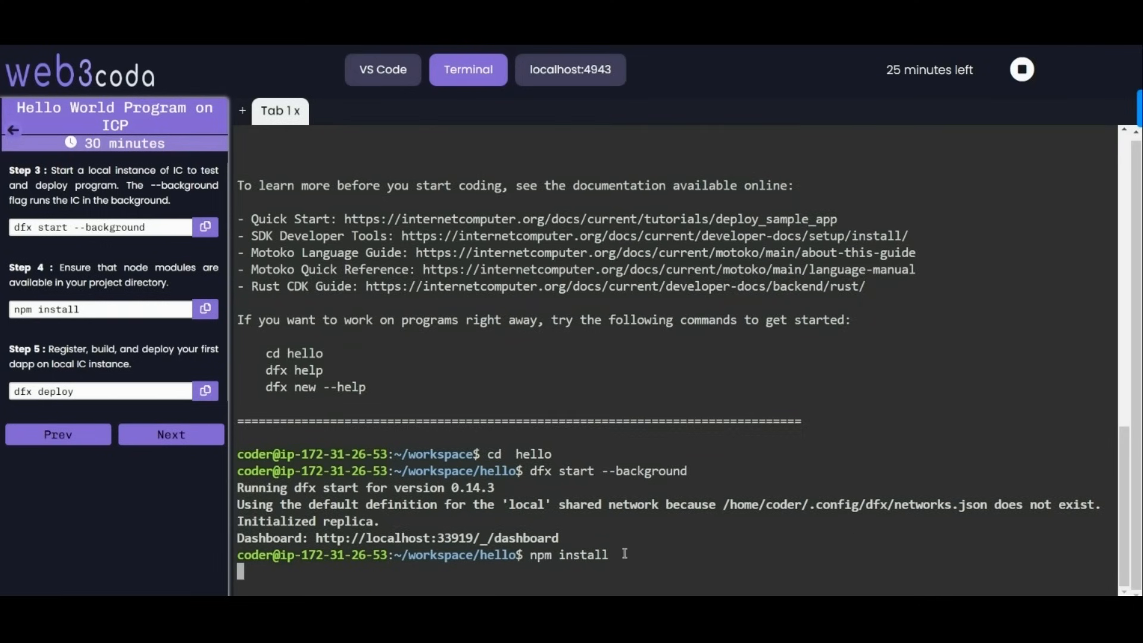
pyautogui.press('Return')
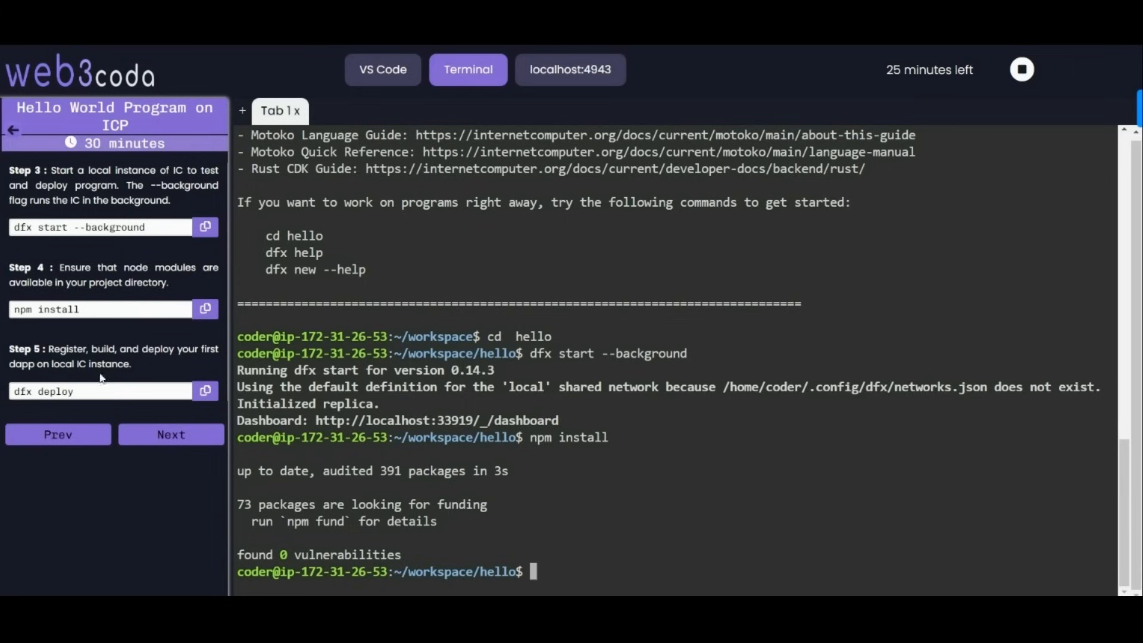
pyautogui.moveTo(11, 337)
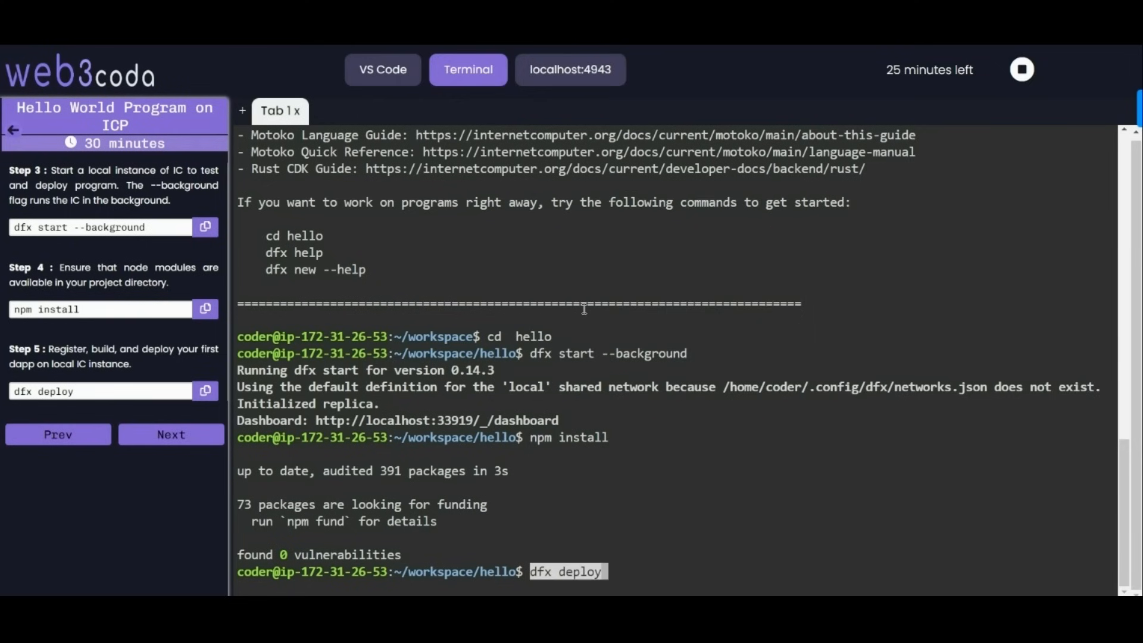
# Run 'dfx deploy' to create the default identity and wallet canister locally.
pyautogui.press('Return')
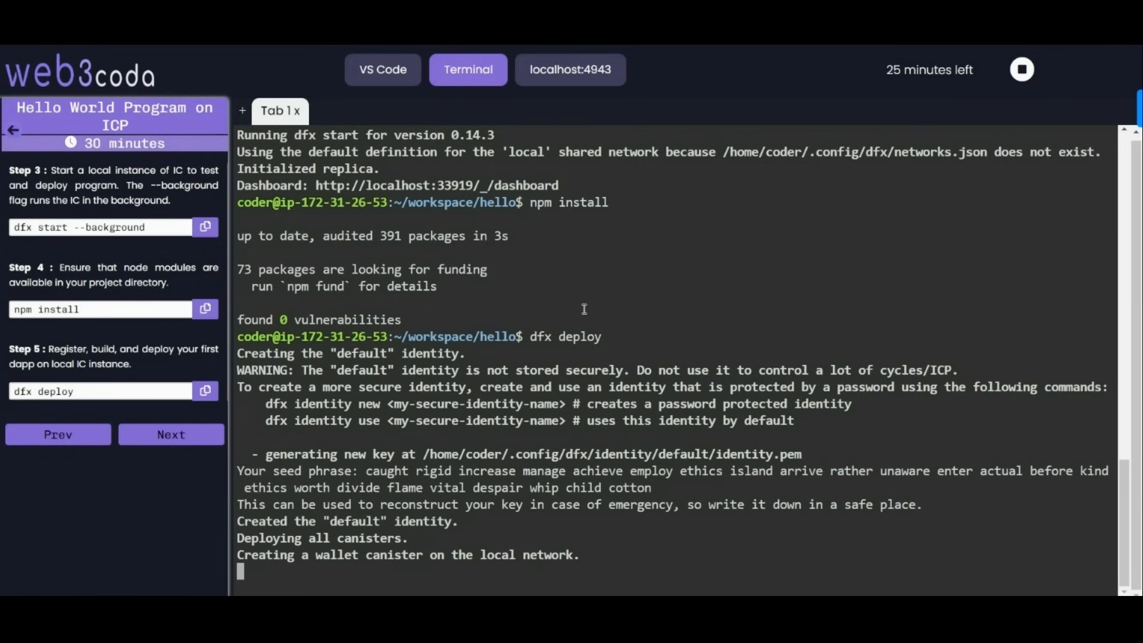
pyautogui.moveTo(628, 268)
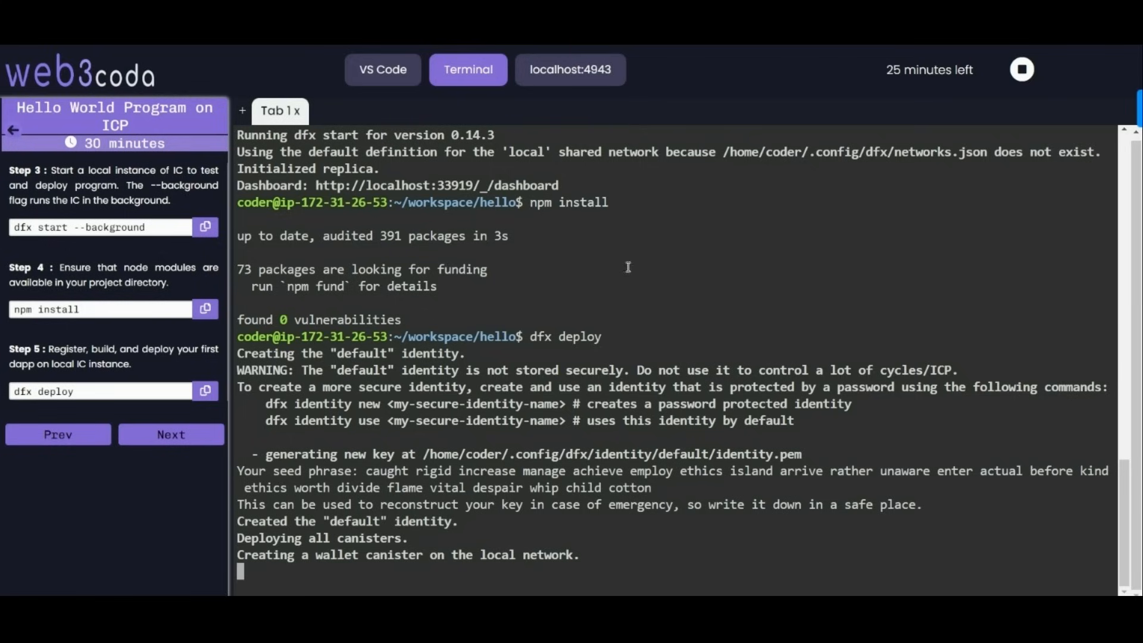
# Review .dfx/canister_ids.json and .gitignore in the editor while the canisters build.
pyautogui.click(383, 69)
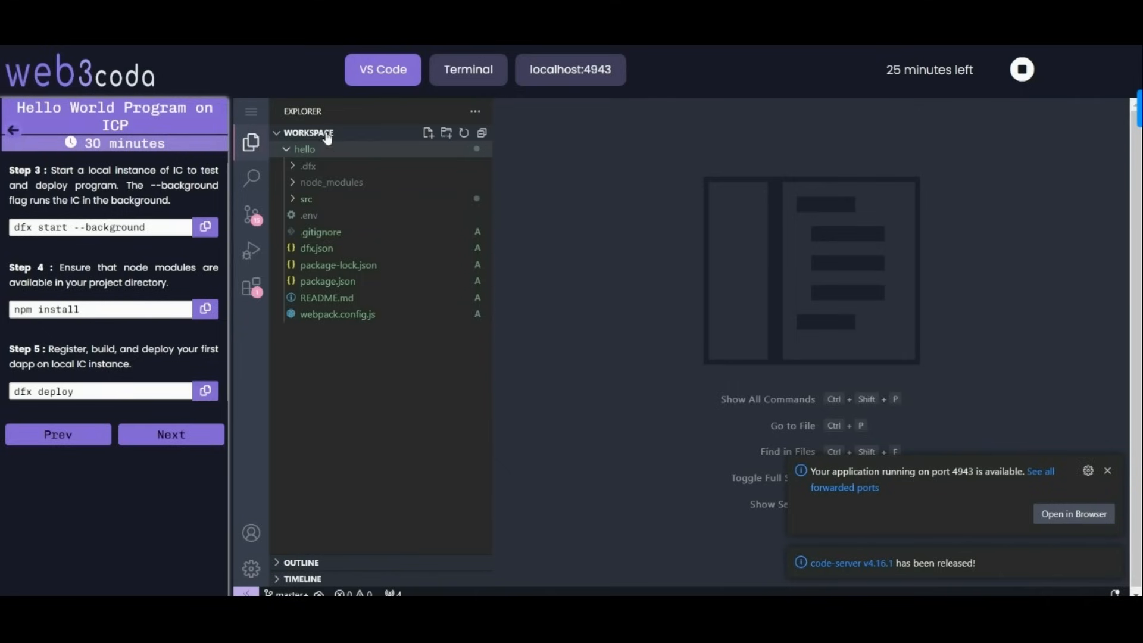
pyautogui.click(309, 166)
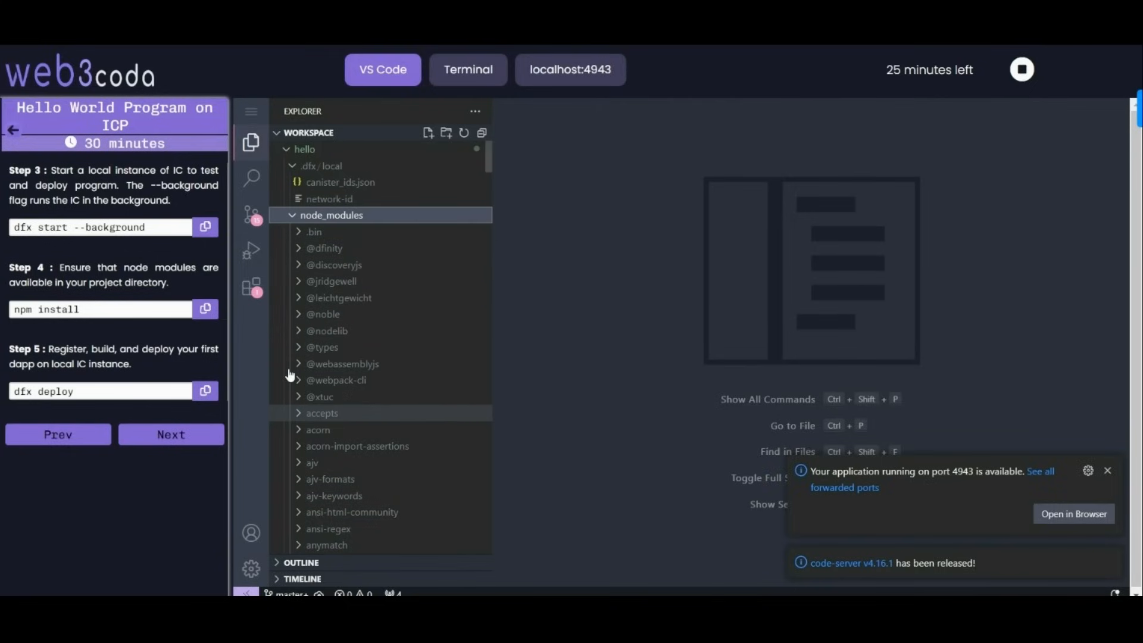
pyautogui.click(341, 182)
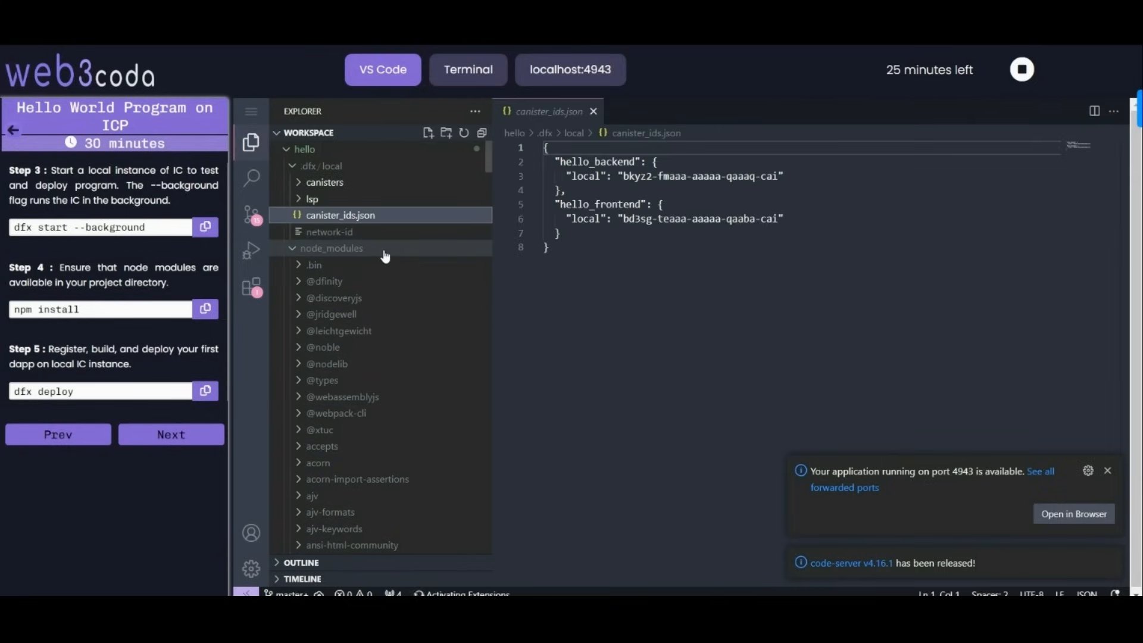
pyautogui.click(331, 247)
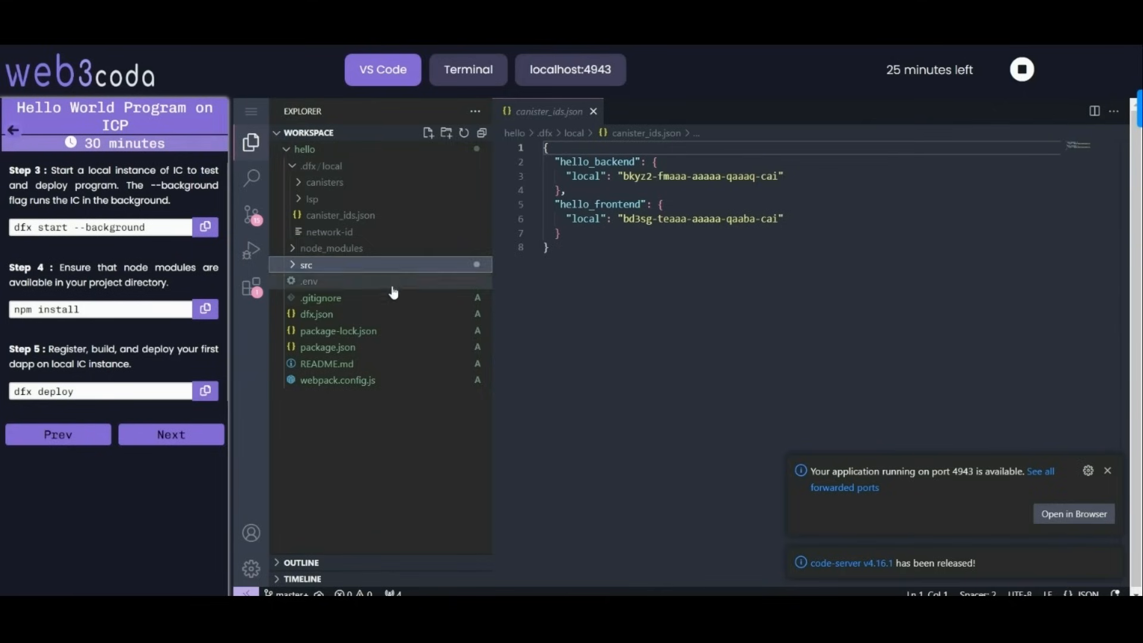
pyautogui.click(320, 298)
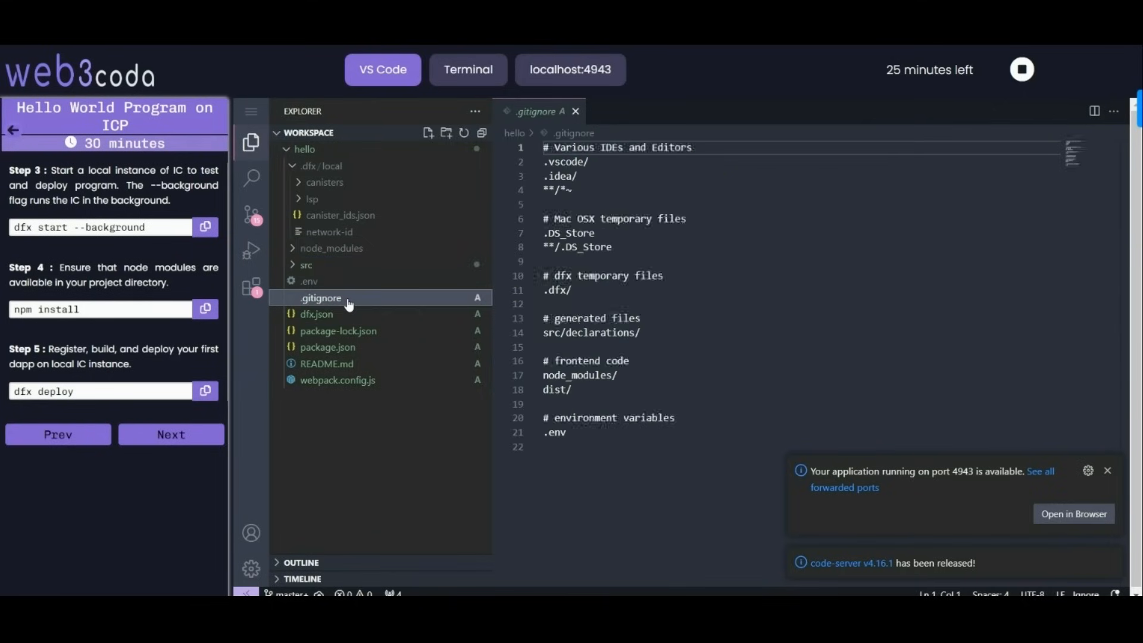
pyautogui.moveTo(437, 410)
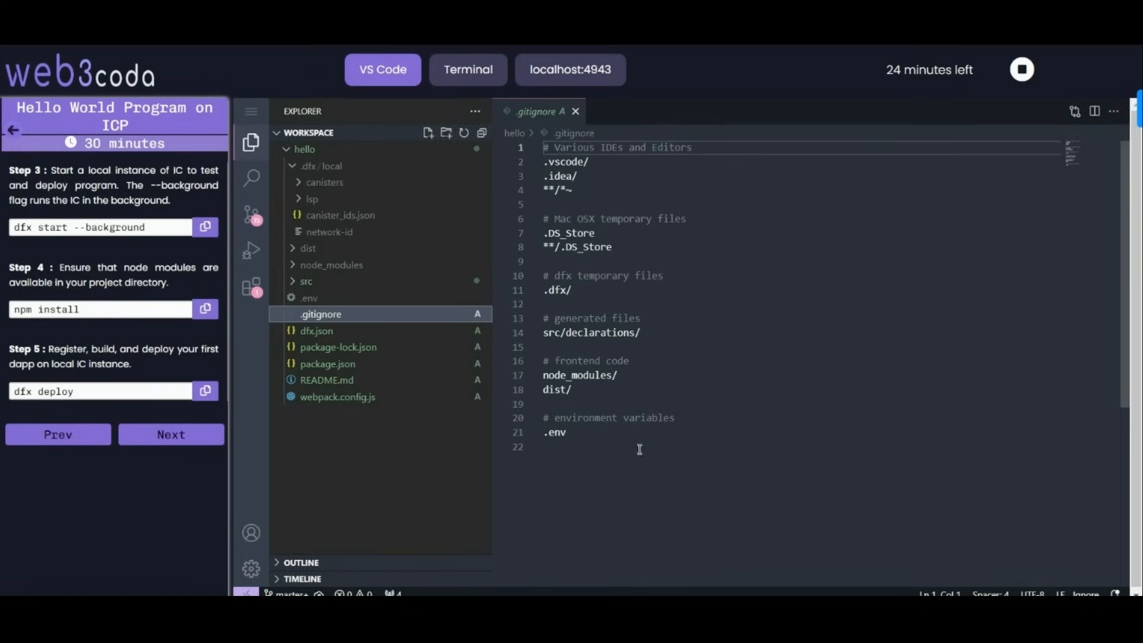
# Review dfx.json, then return to the terminal as canister code installs.
pyautogui.click(595, 321)
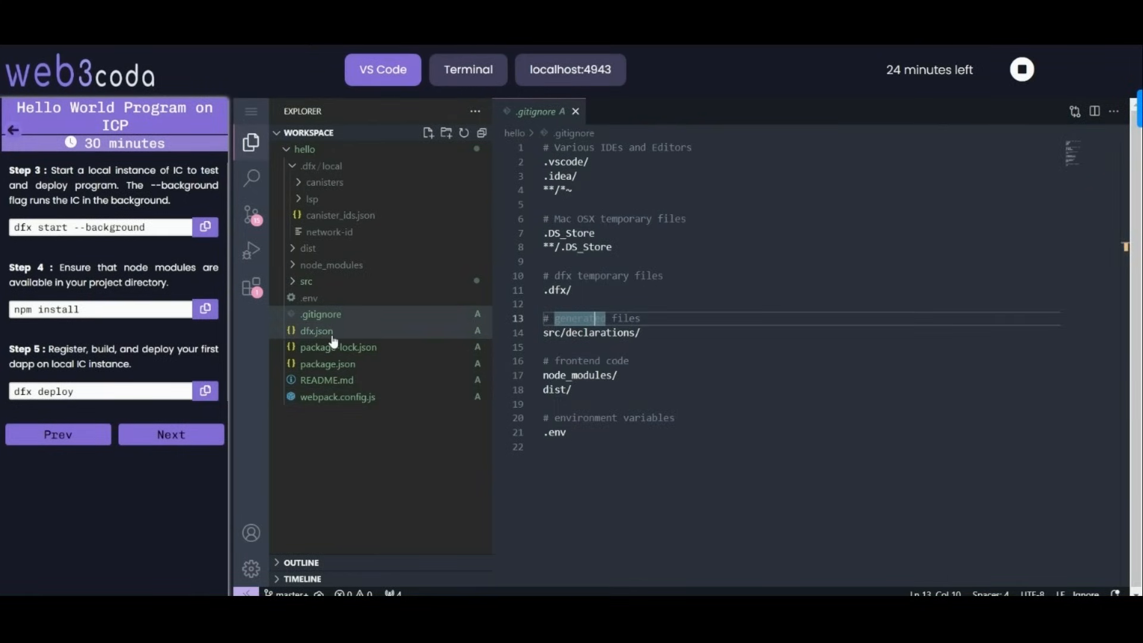
pyautogui.click(317, 329)
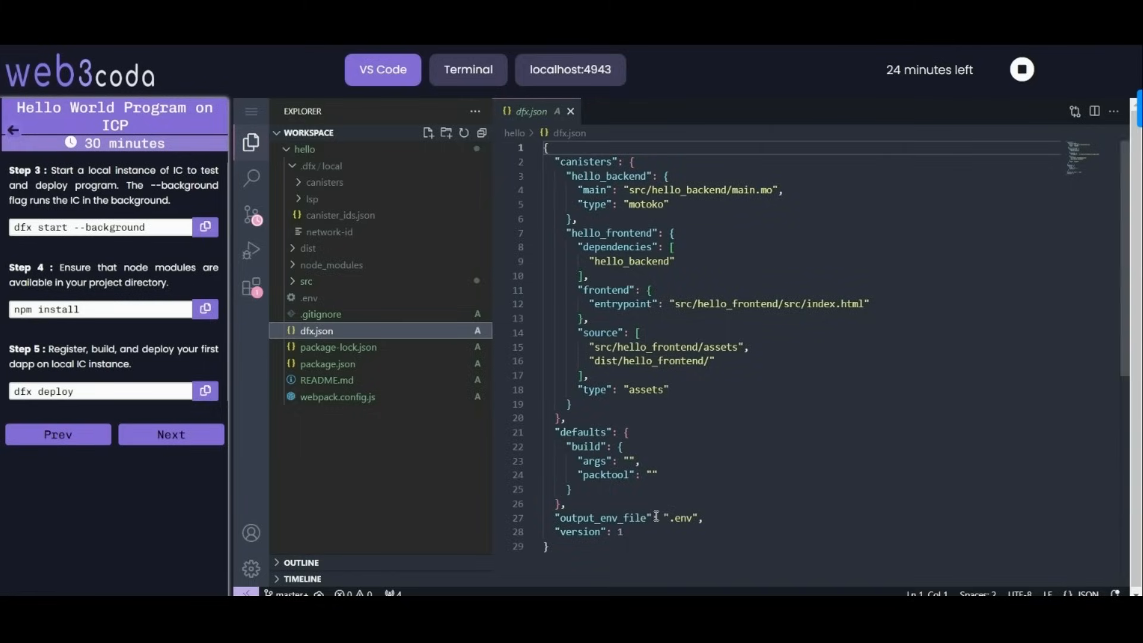
pyautogui.scroll(-3)
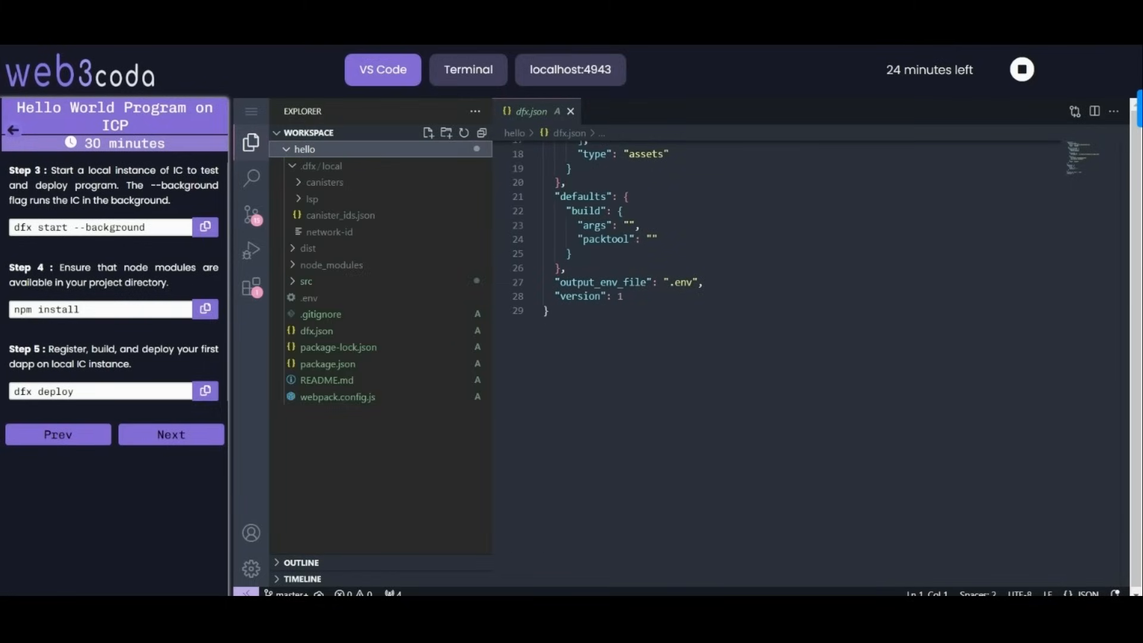
pyautogui.click(467, 69)
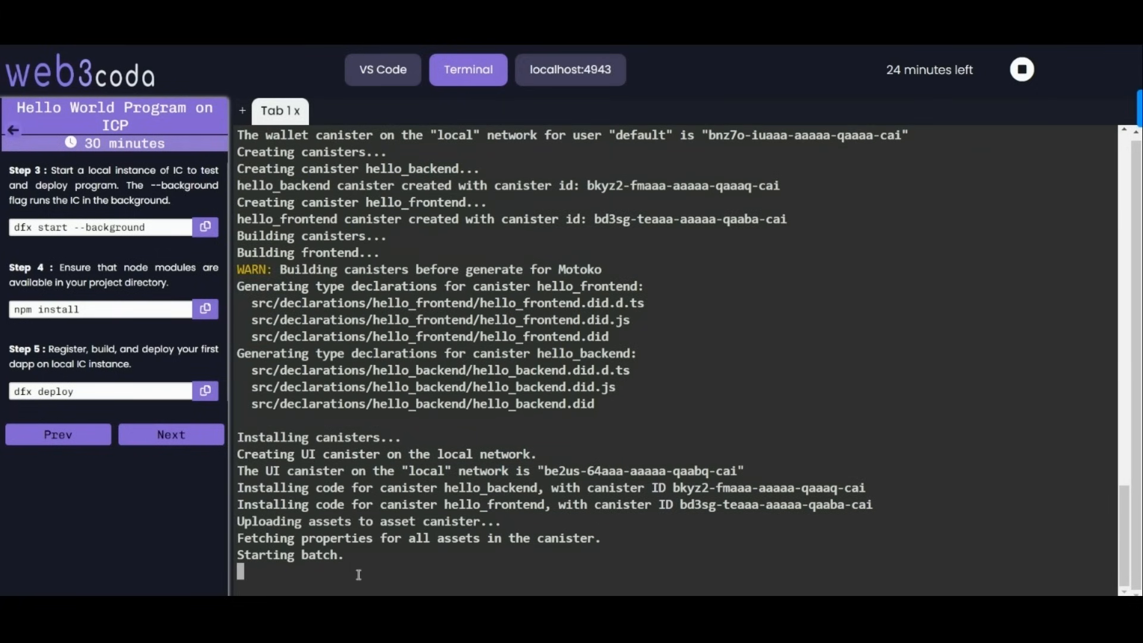
# Advance the lab guide to steps 6–8 and switch to the code editor after deployment finishes.
pyautogui.scroll(-3)
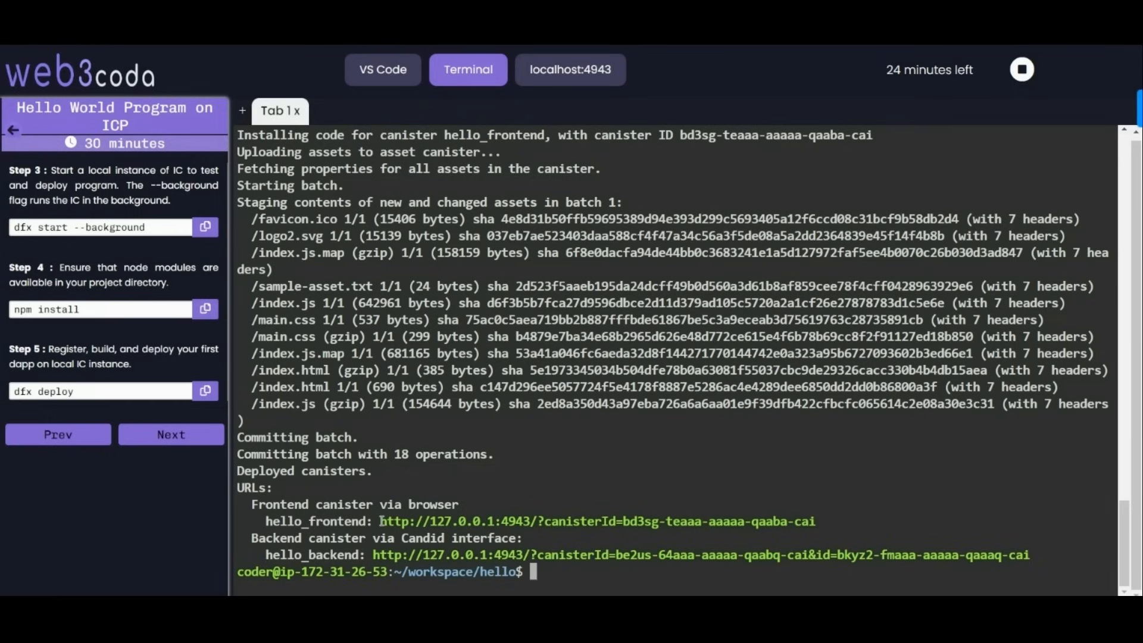
pyautogui.moveTo(93, 378)
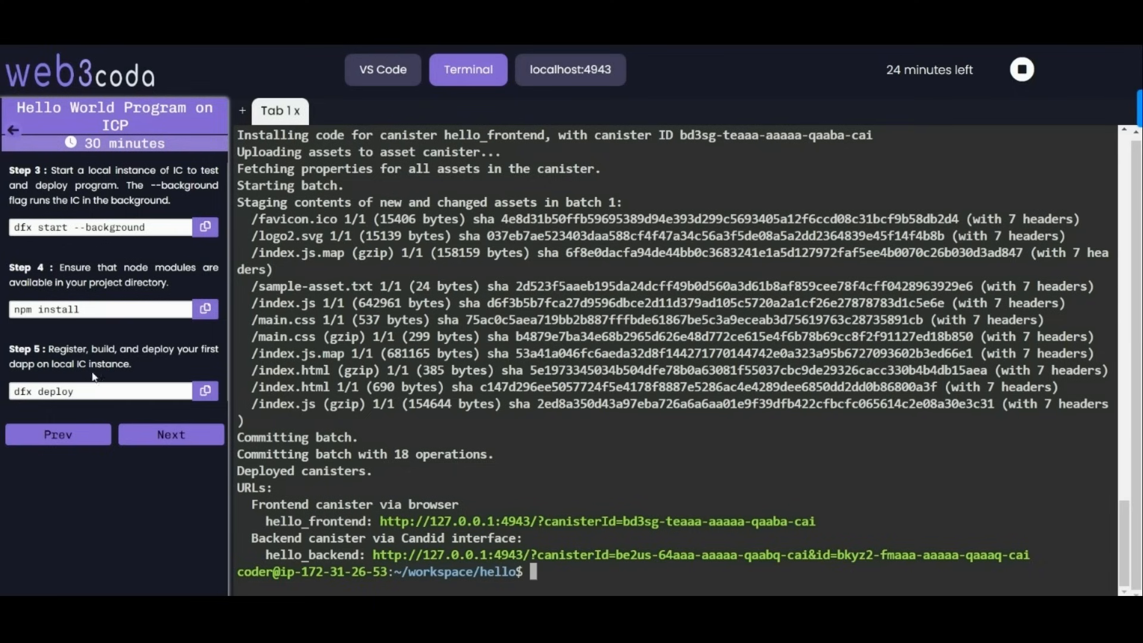
pyautogui.click(170, 434)
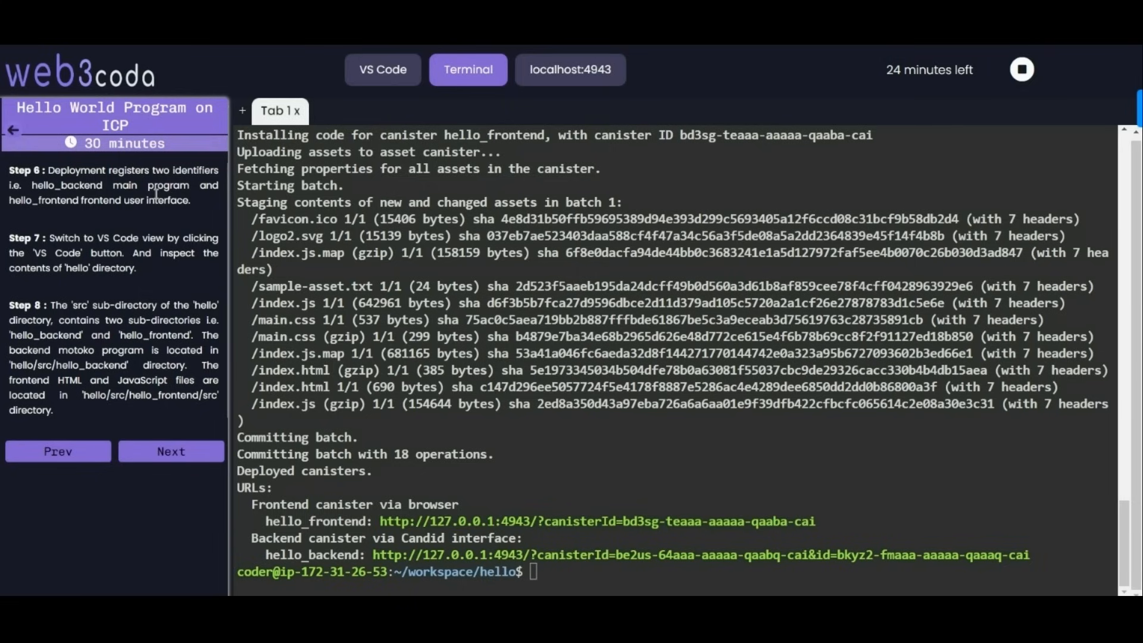
pyautogui.moveTo(133, 222)
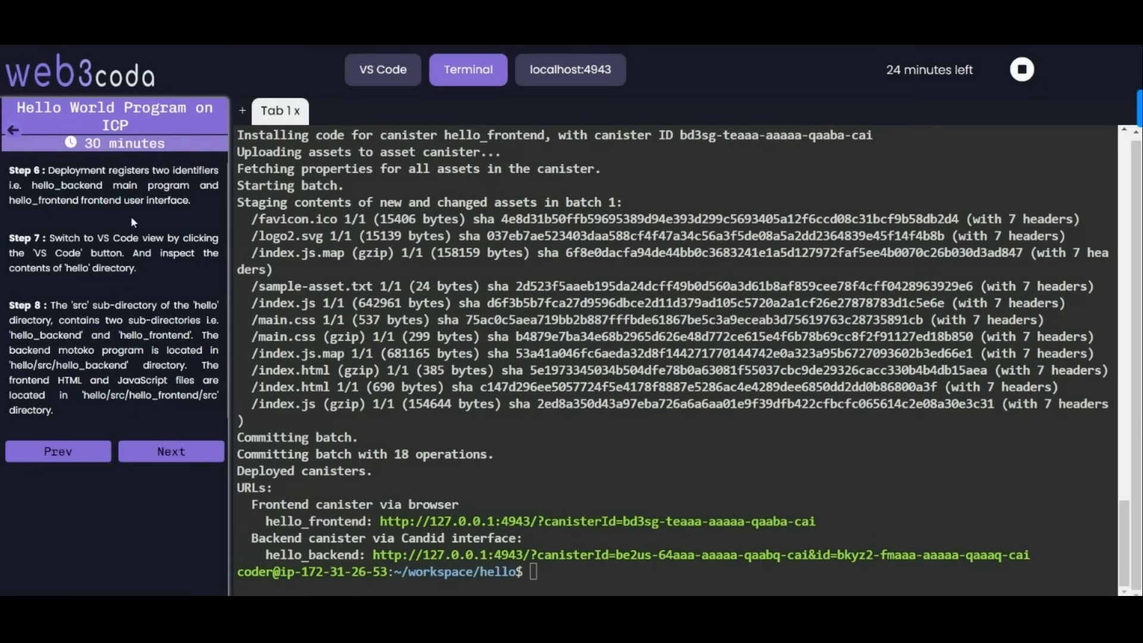
pyautogui.moveTo(191, 355)
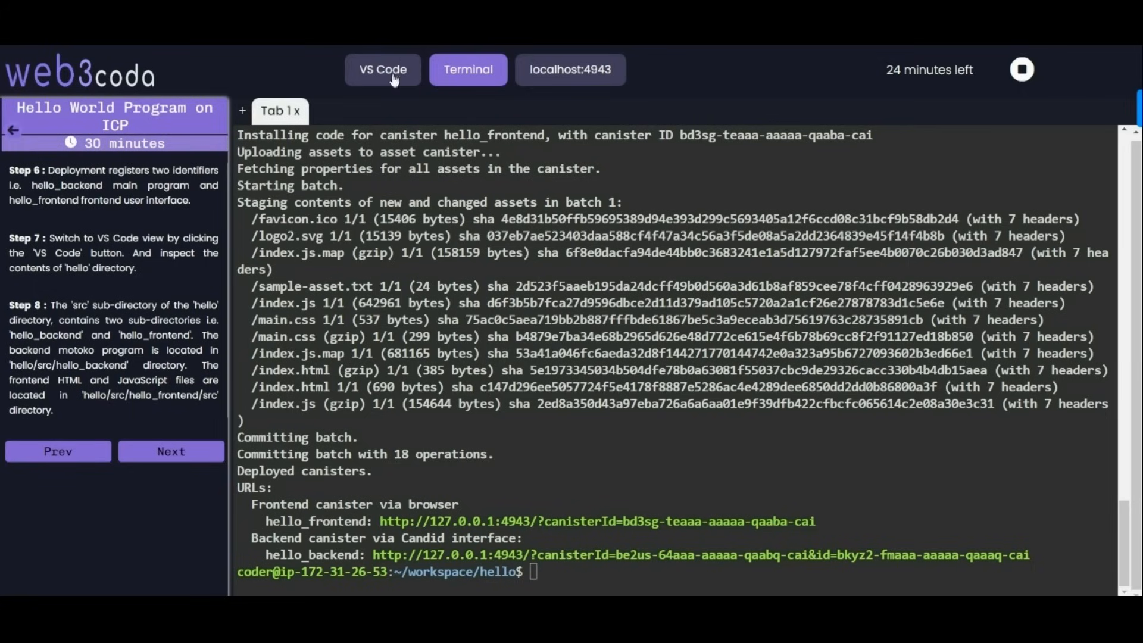
pyautogui.click(382, 69)
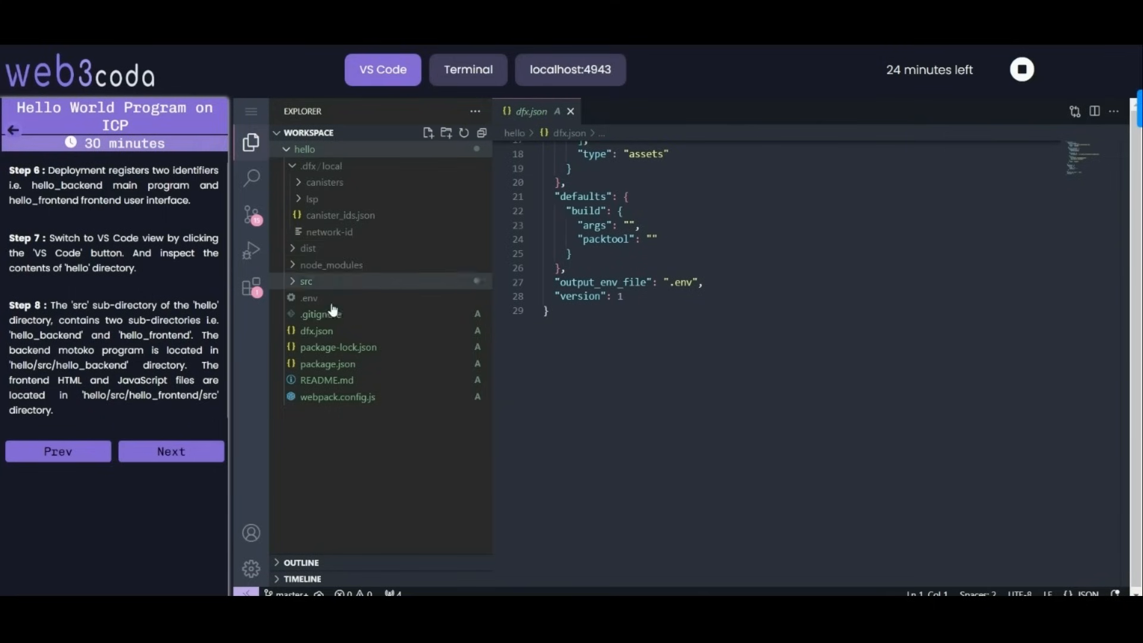
pyautogui.moveTo(331, 264)
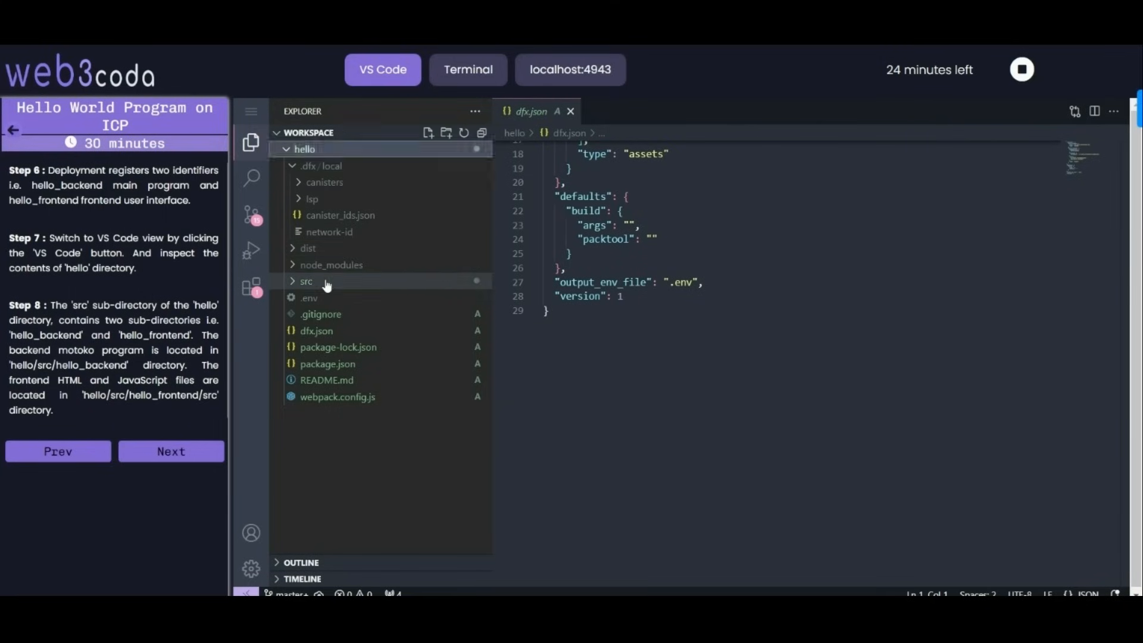
# Inspect hello_backend/main.mo and hello_frontend/src/index.html in the editor.
pyautogui.click(306, 281)
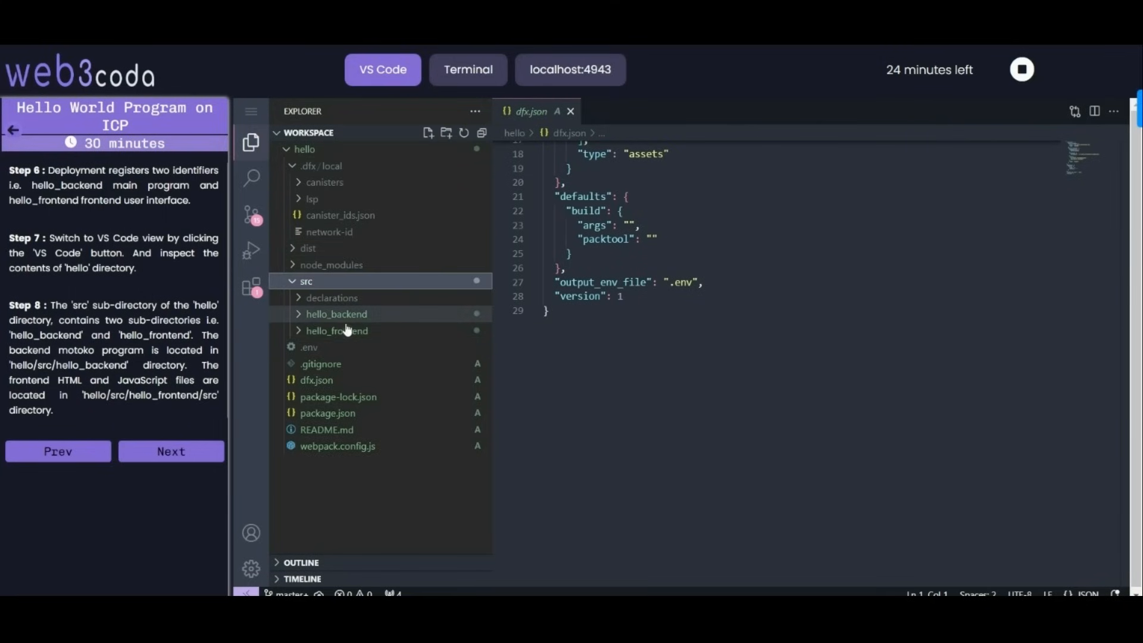
pyautogui.click(336, 313)
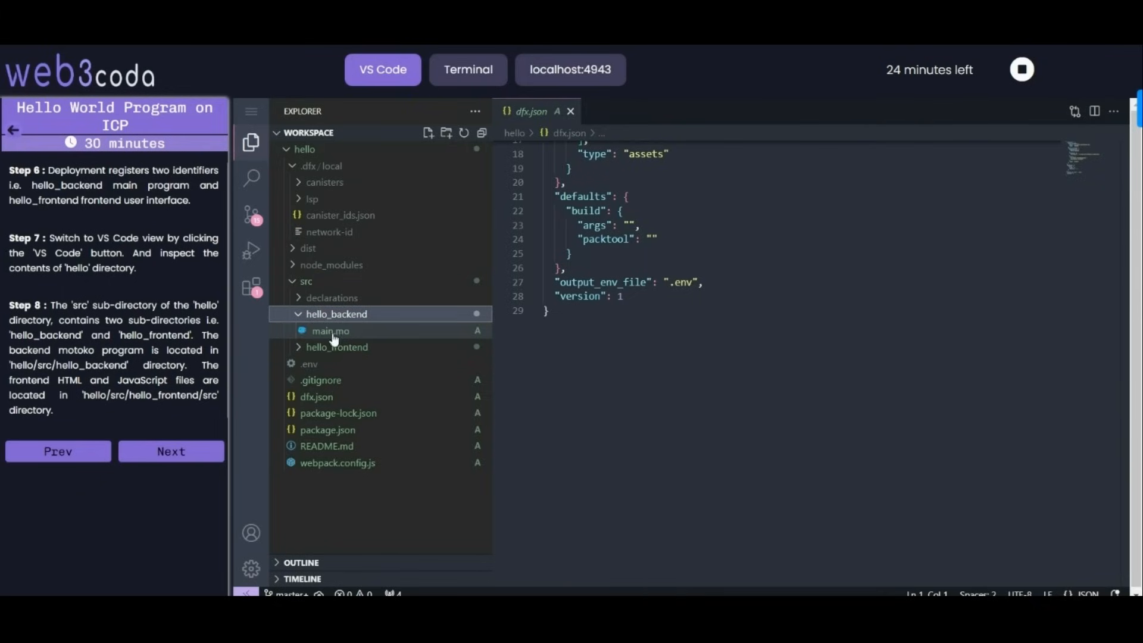
pyautogui.click(330, 330)
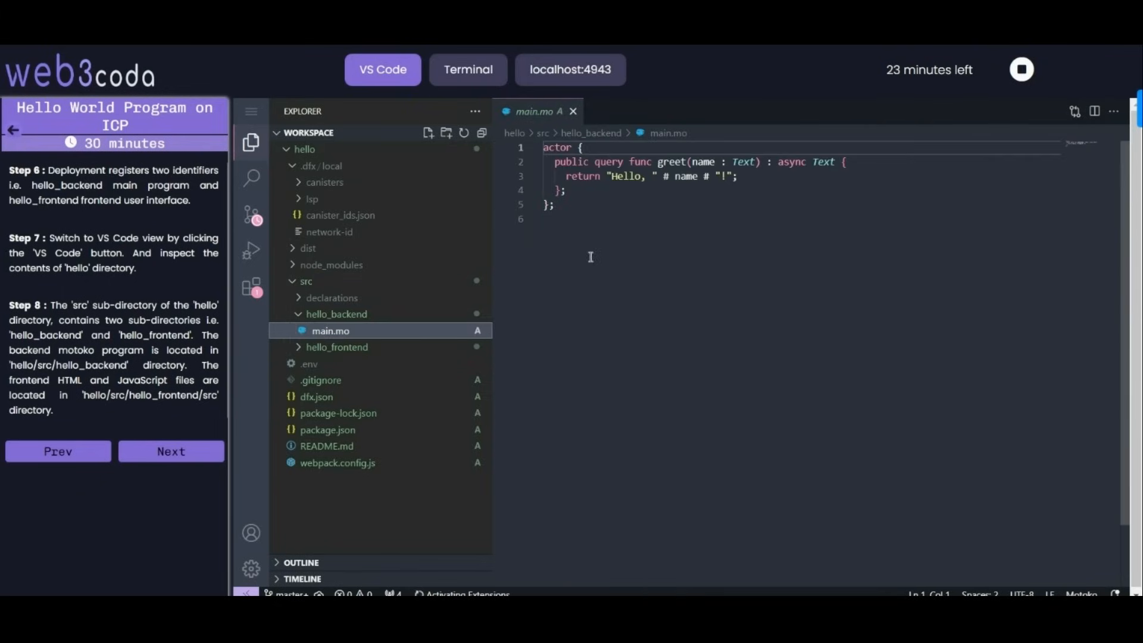
pyautogui.moveTo(337, 347)
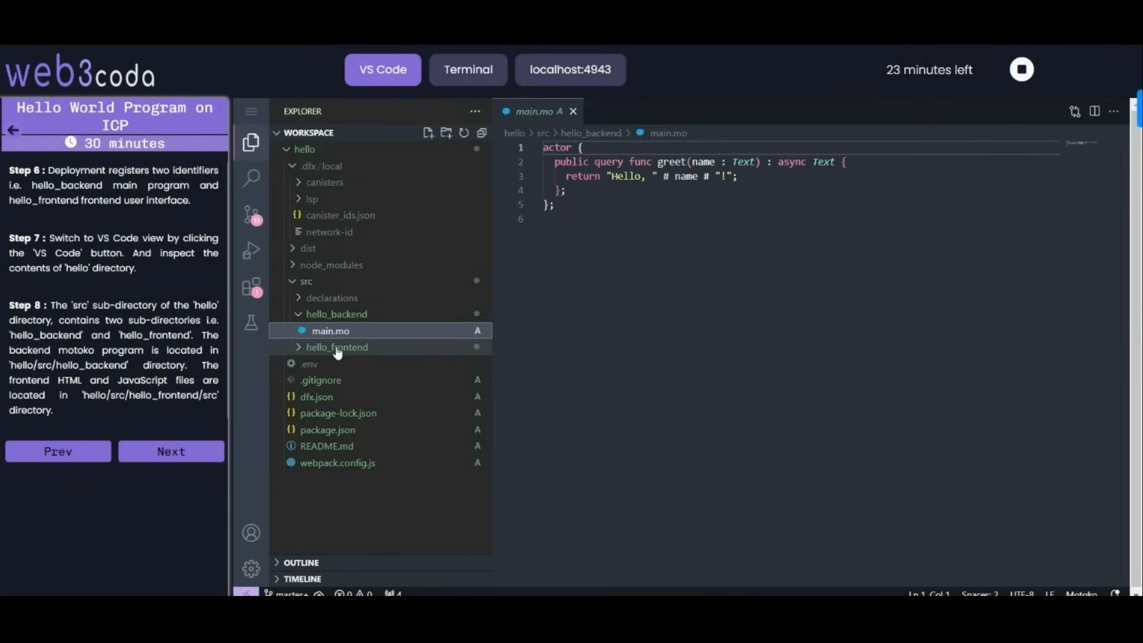
pyautogui.click(337, 347)
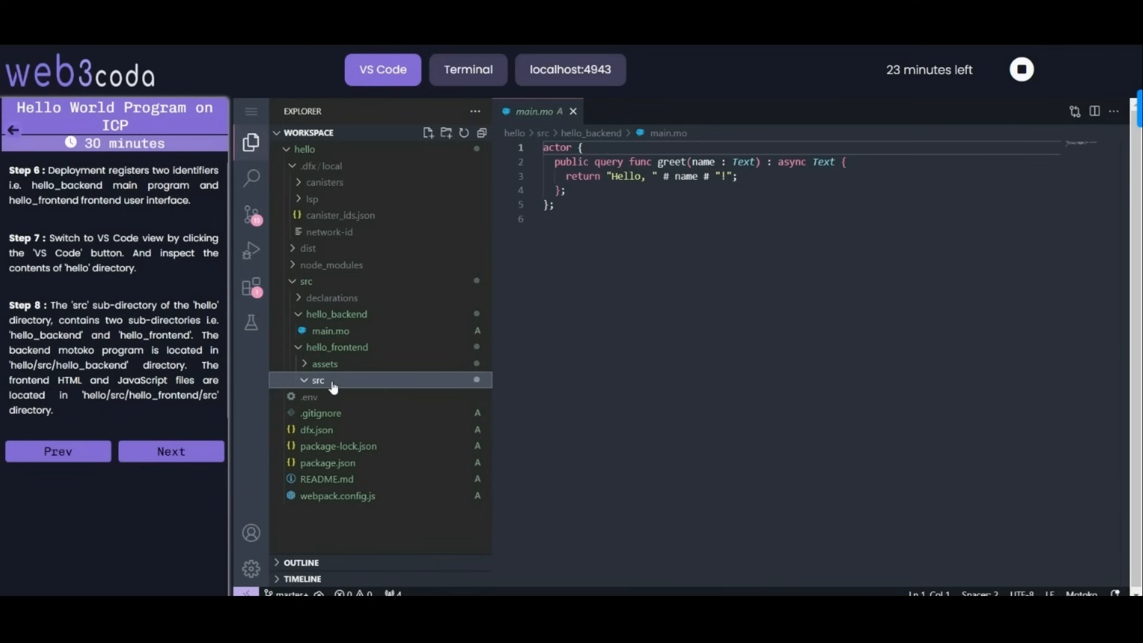
pyautogui.click(318, 380)
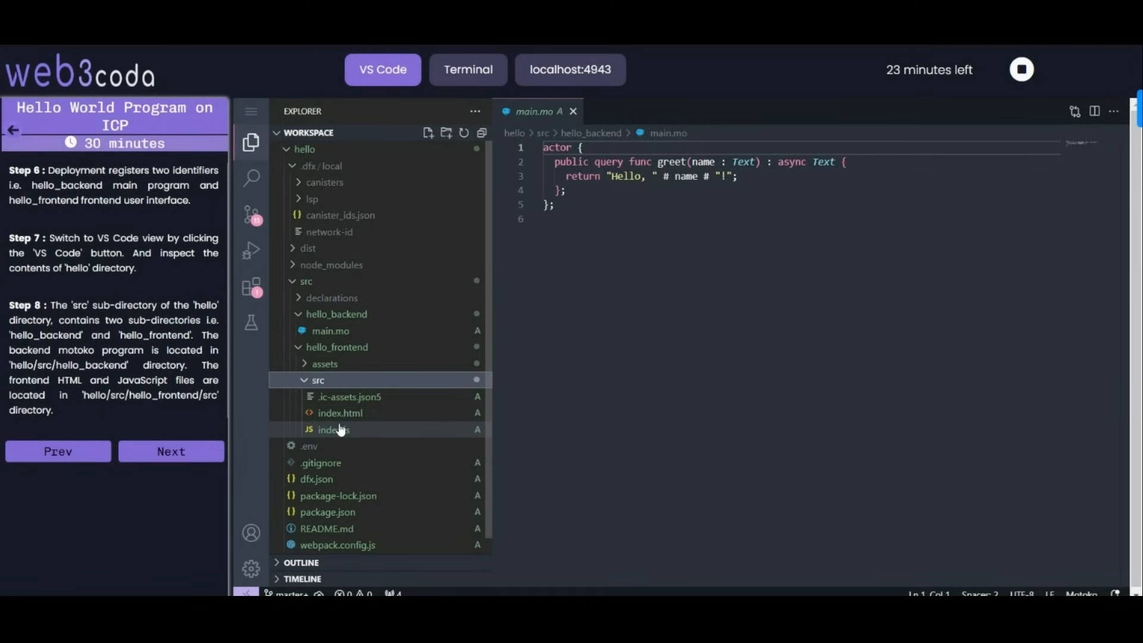
pyautogui.click(341, 413)
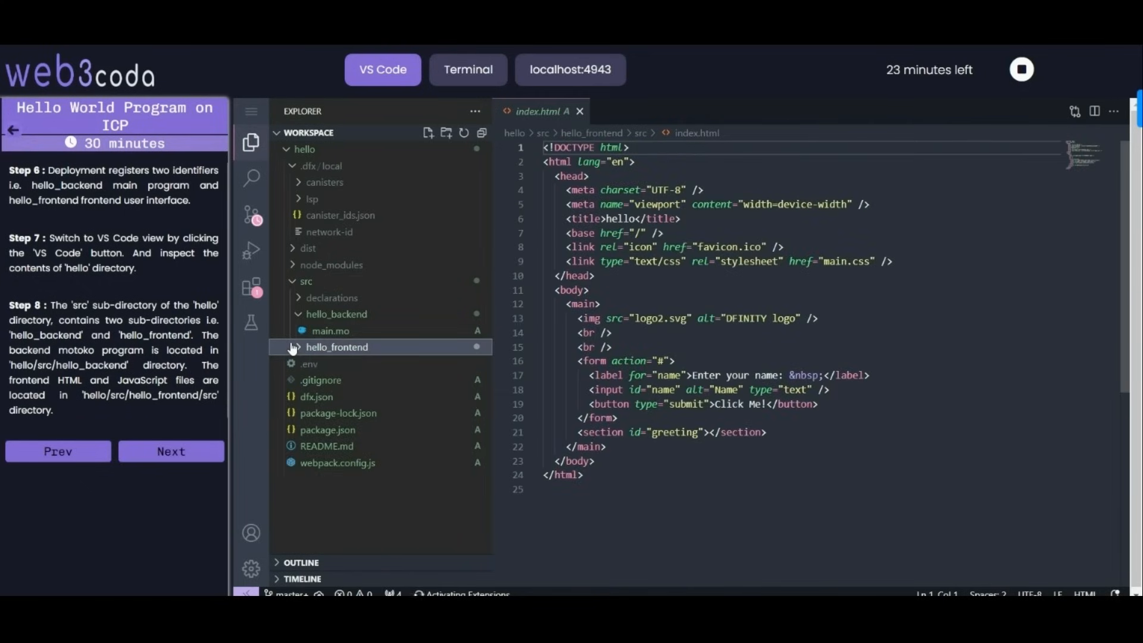
# Advance the tutorial panel to steps 9–11 for calling greet and stopping the replica.
pyautogui.click(336, 313)
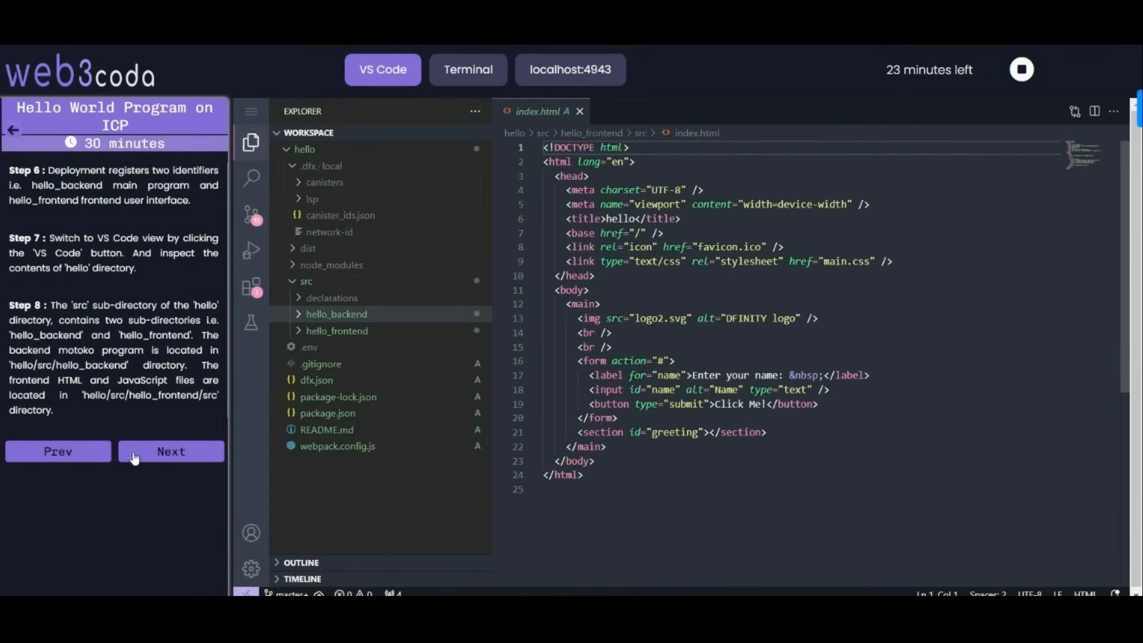
pyautogui.click(170, 451)
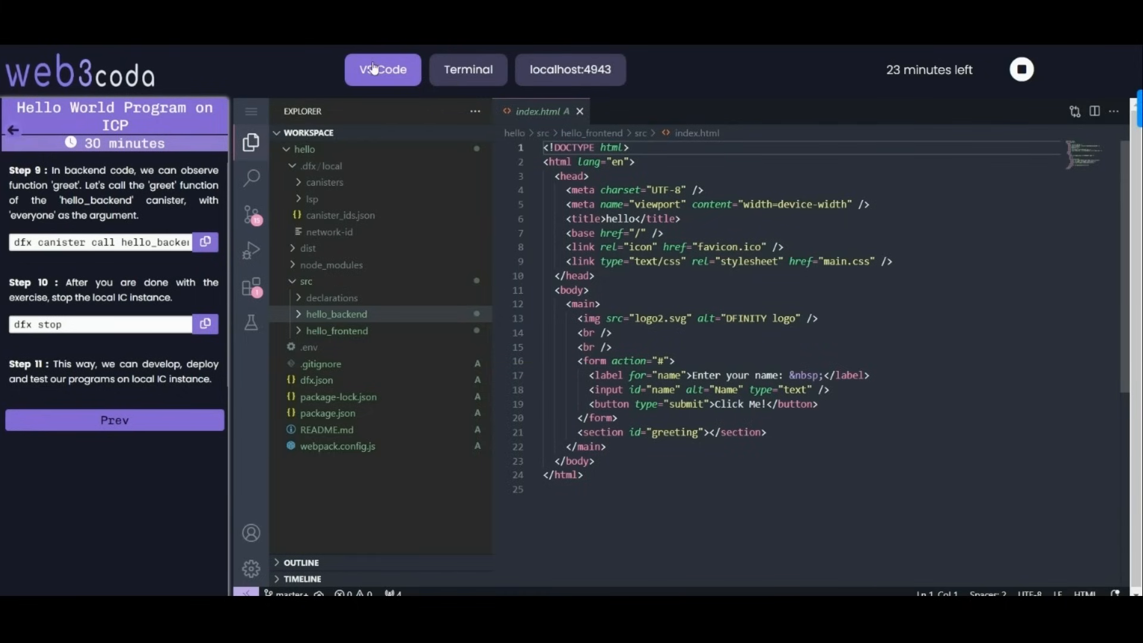
pyautogui.click(336, 313)
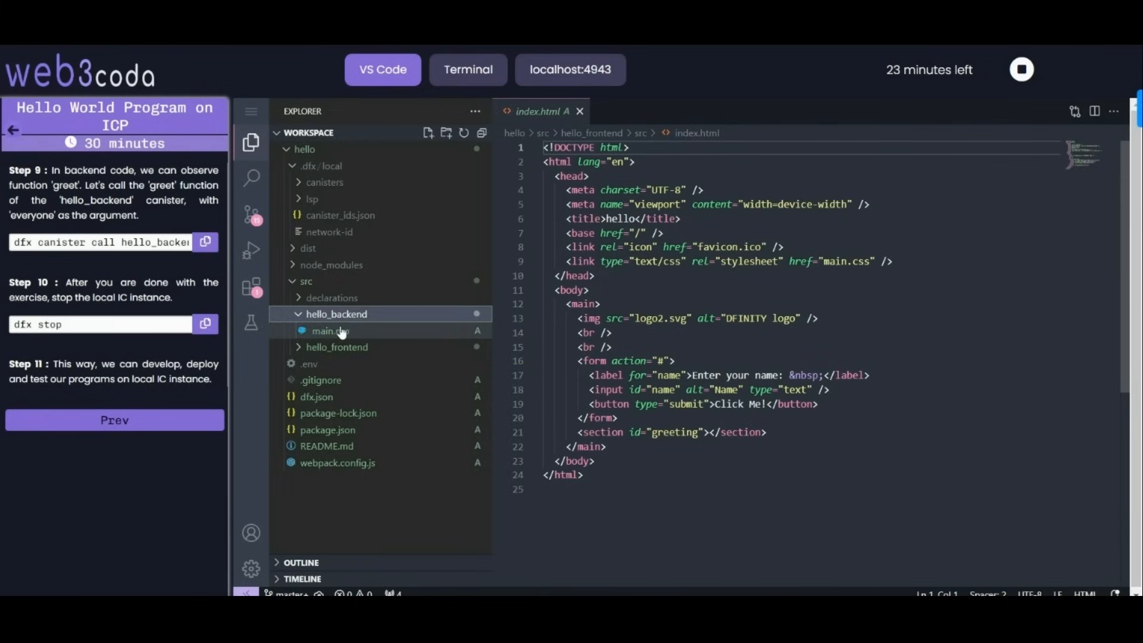
# Inspect the greet function in hello_backend's main.mo, then return to the terminal view.
pyautogui.click(330, 330)
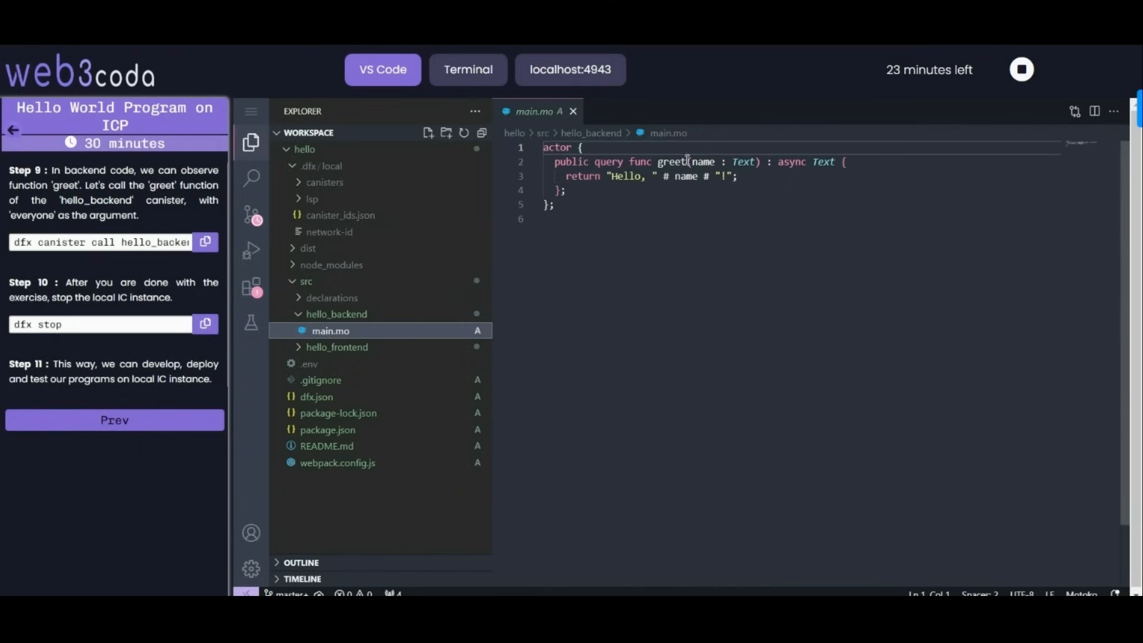
pyautogui.click(674, 161)
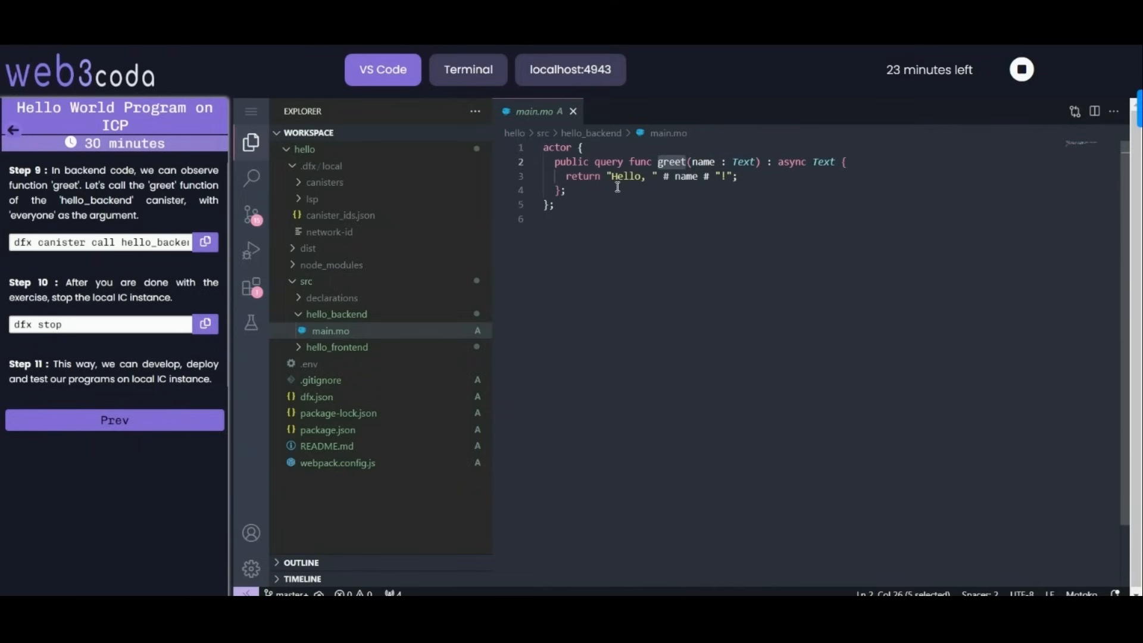
pyautogui.doubleClick(688, 176)
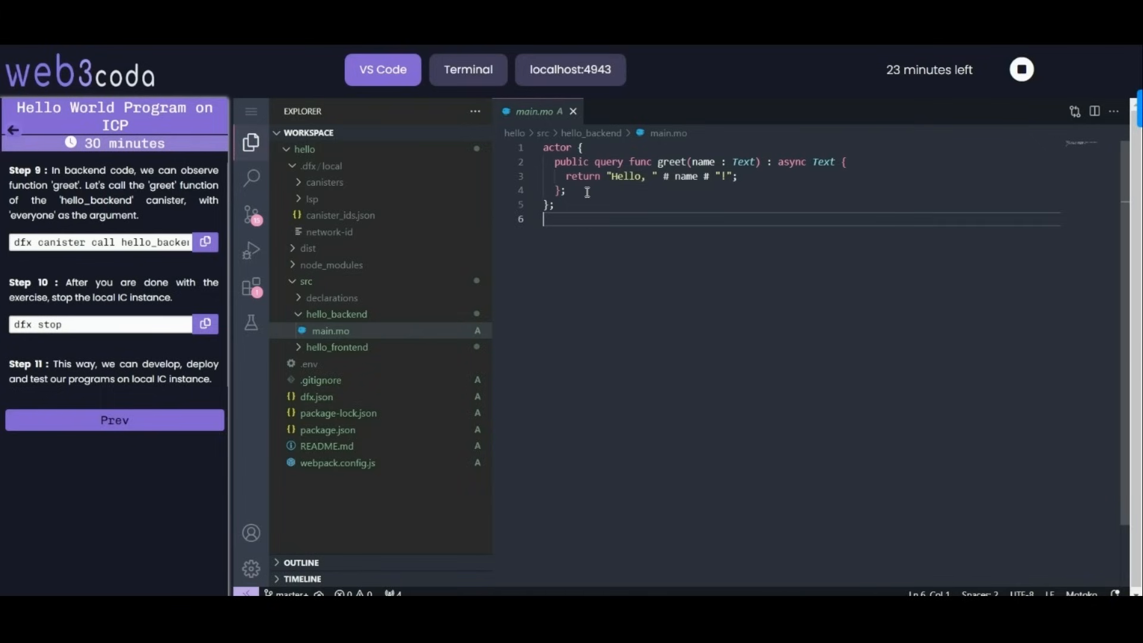
pyautogui.moveTo(314, 568)
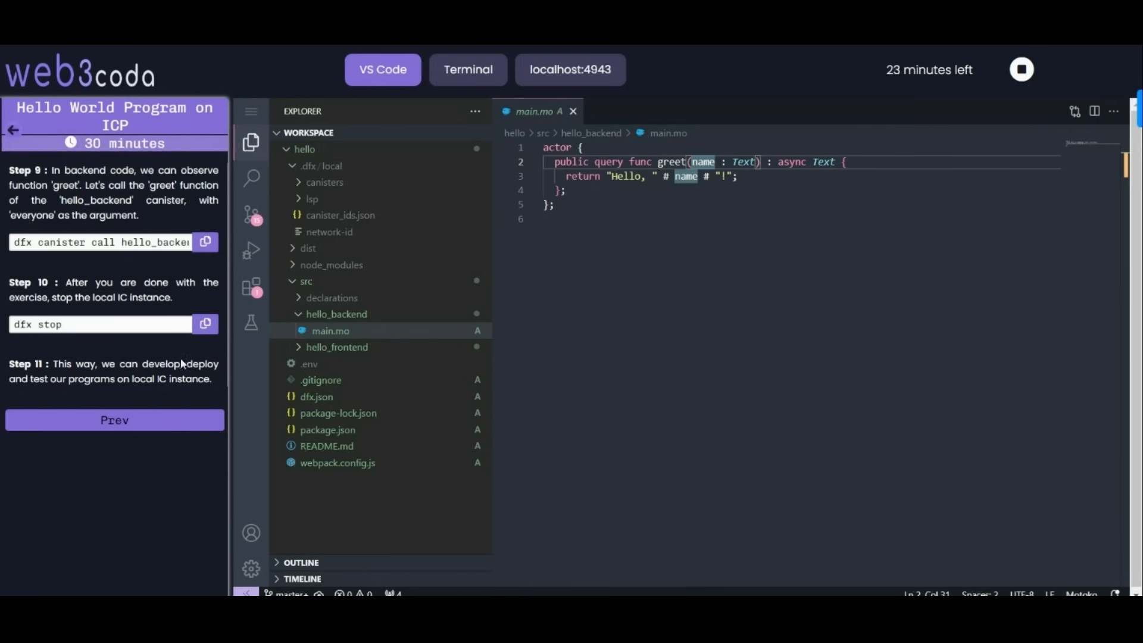
pyautogui.click(467, 69)
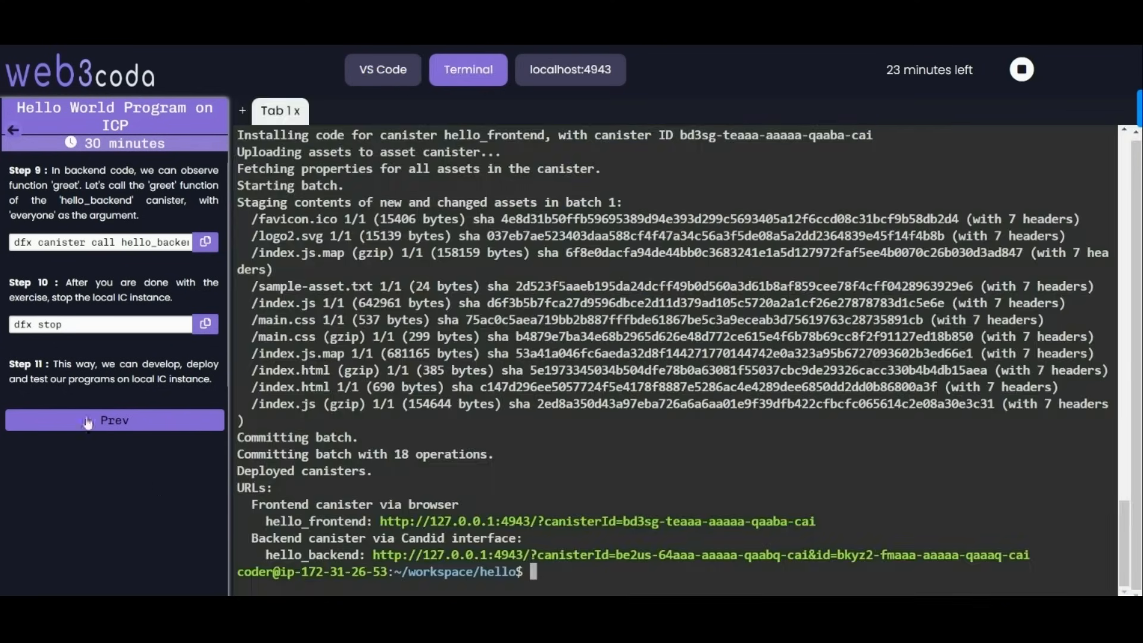
pyautogui.moveTo(574, 423)
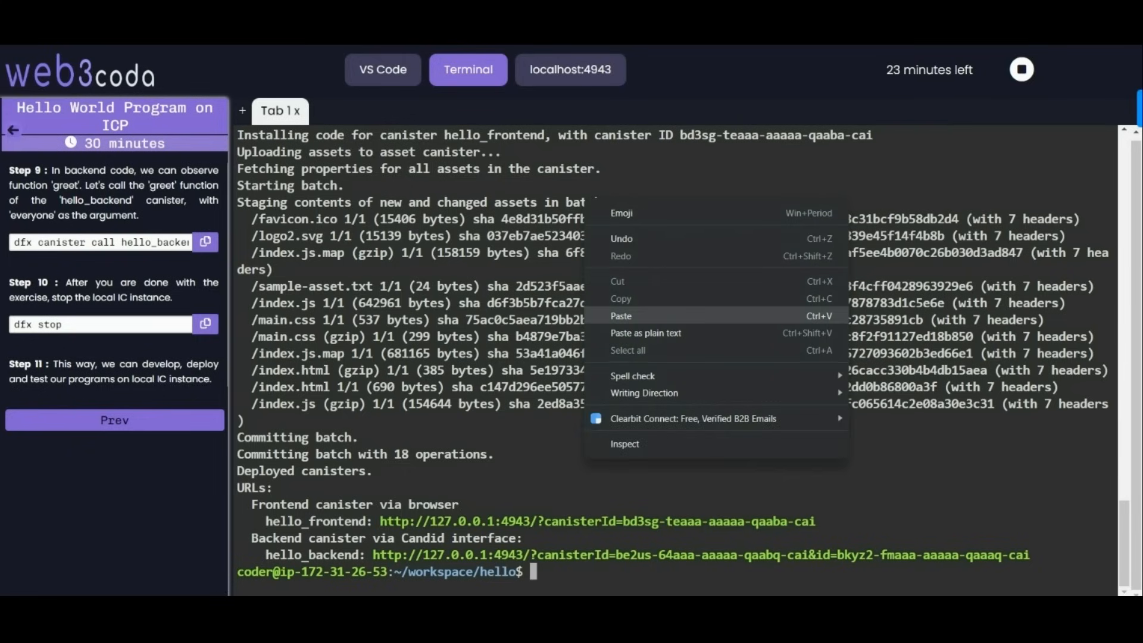
# Run the pasted dfx canister call hello_backend greet everyone, returning ("Hello, everyone!").
pyautogui.click(620, 316)
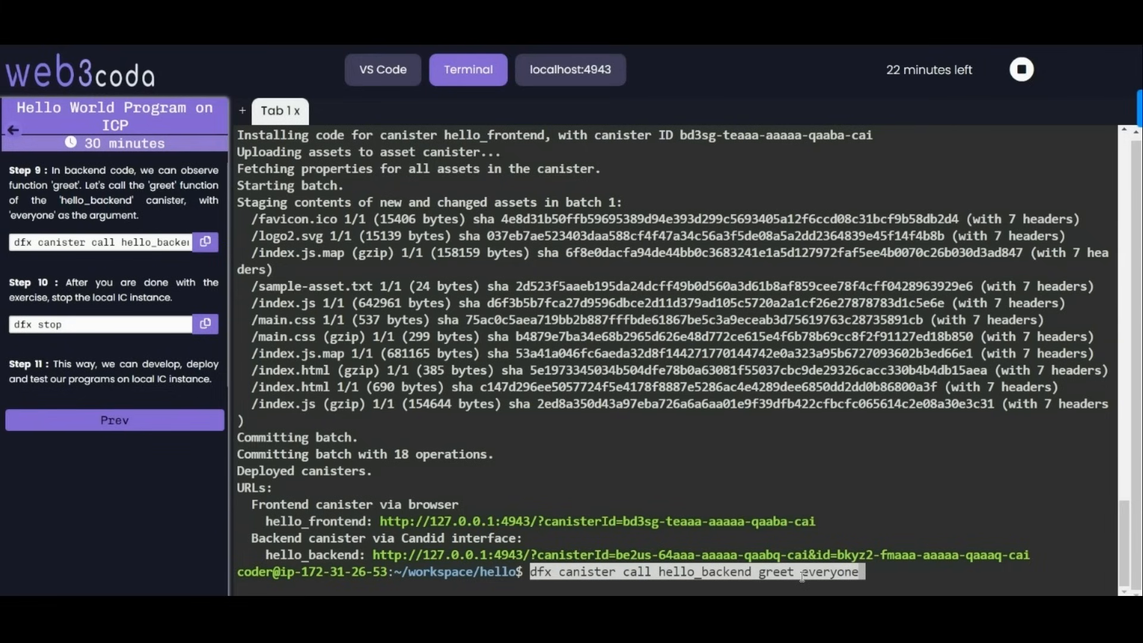
pyautogui.press('Return')
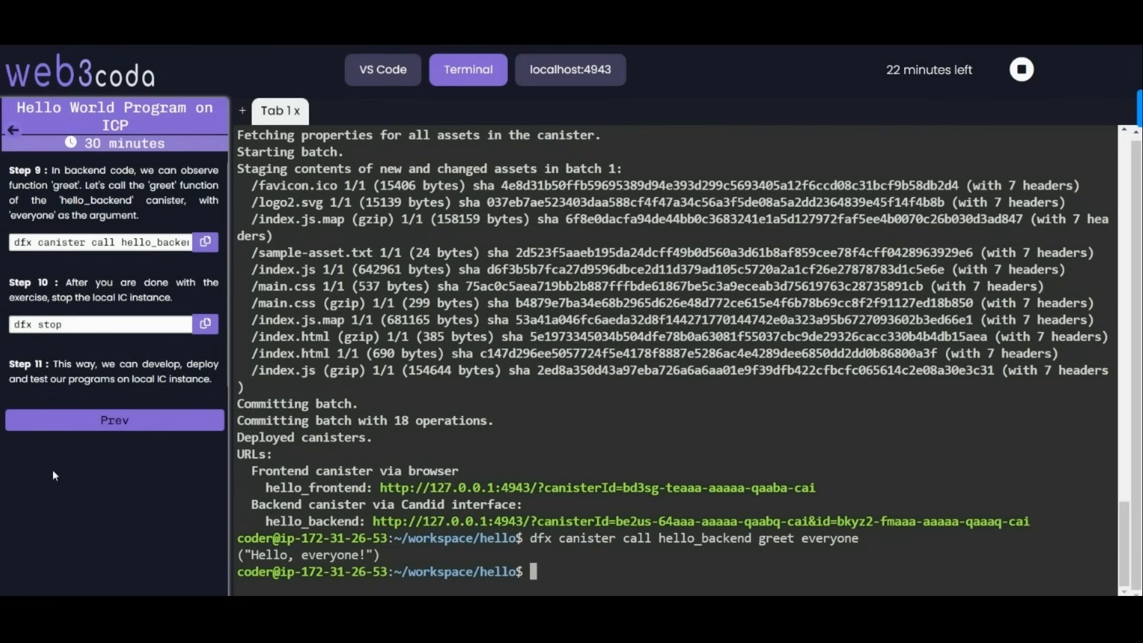
pyautogui.moveTo(690, 532)
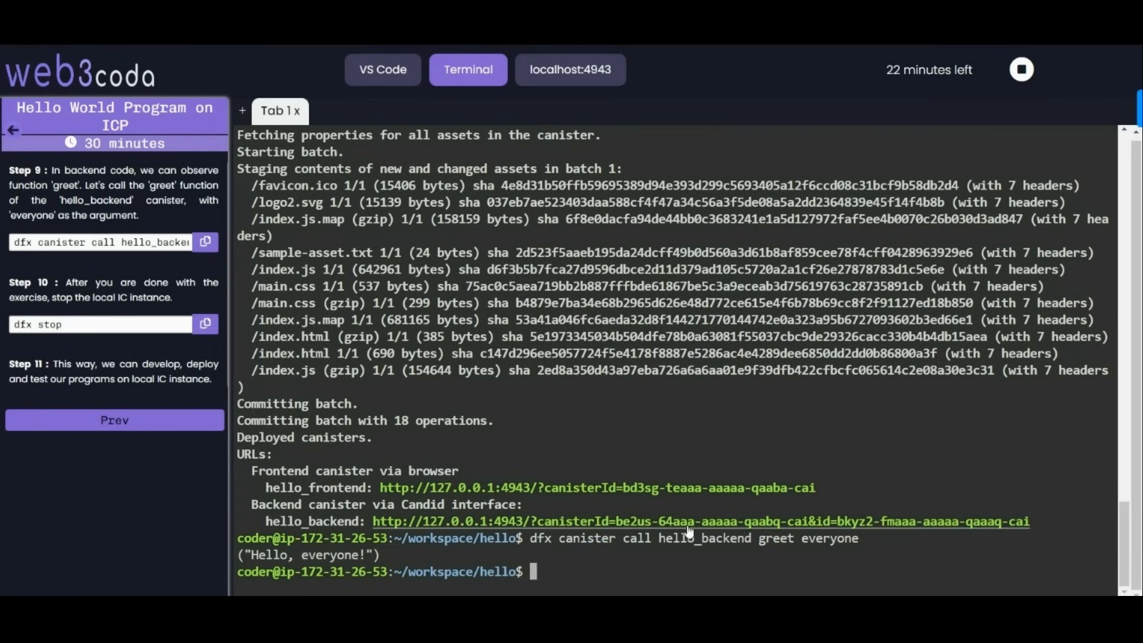
pyautogui.moveTo(347, 532)
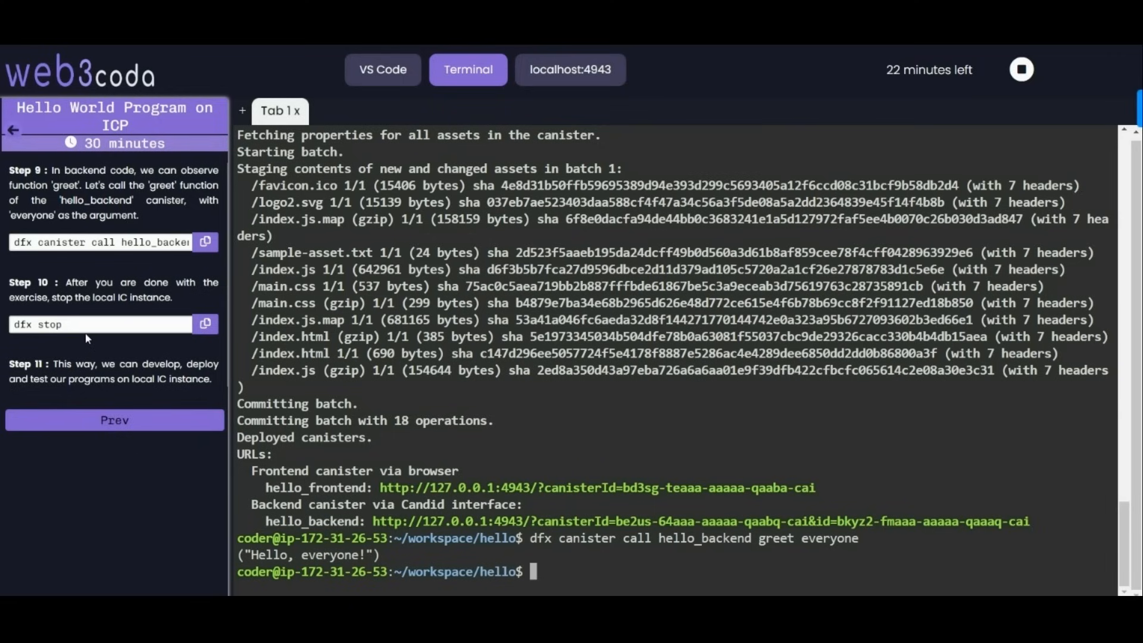
pyautogui.moveTo(99, 326)
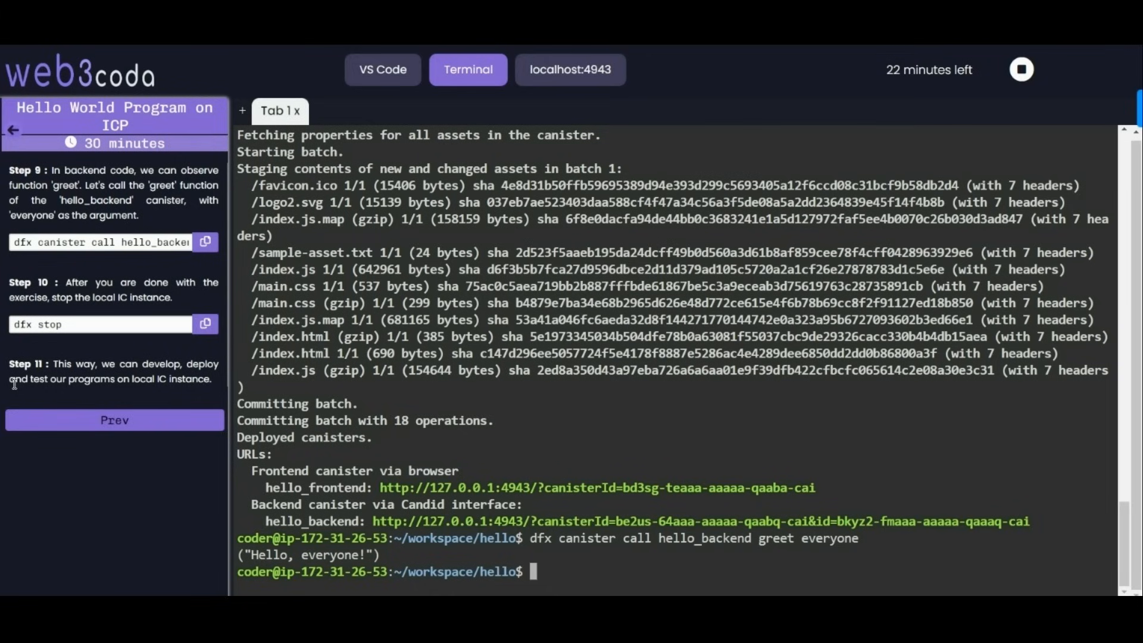
pyautogui.moveTo(128, 343)
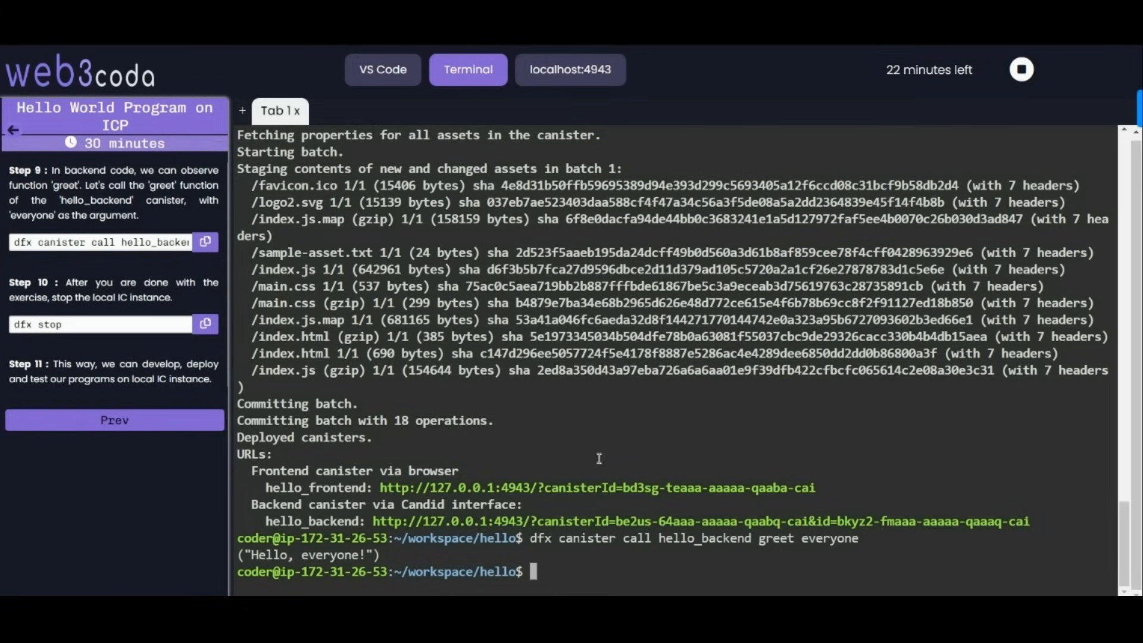
# Run dfx stop so the http adapter, replica and icx-proxy report stopped.
pyautogui.click(205, 324)
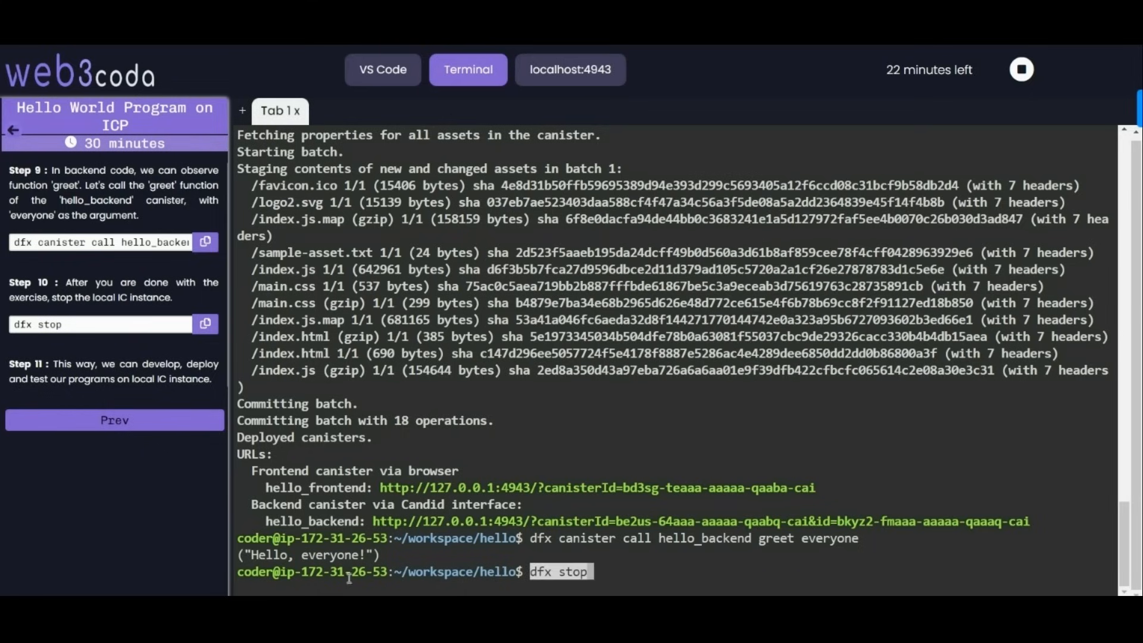
pyautogui.press('Return')
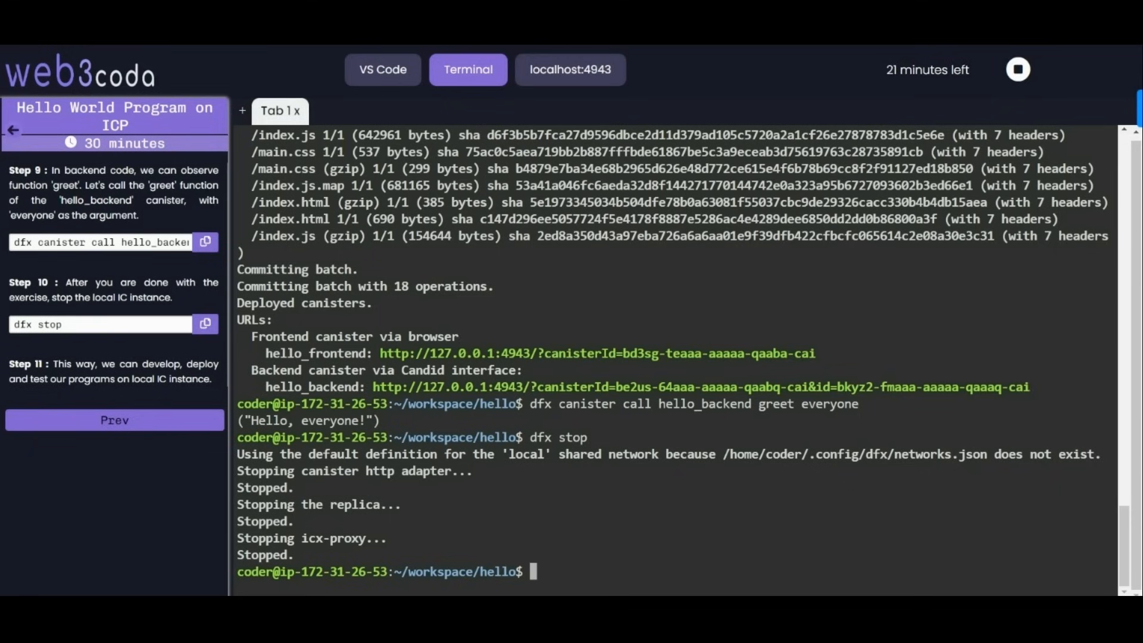
pyautogui.moveTo(4, 515)
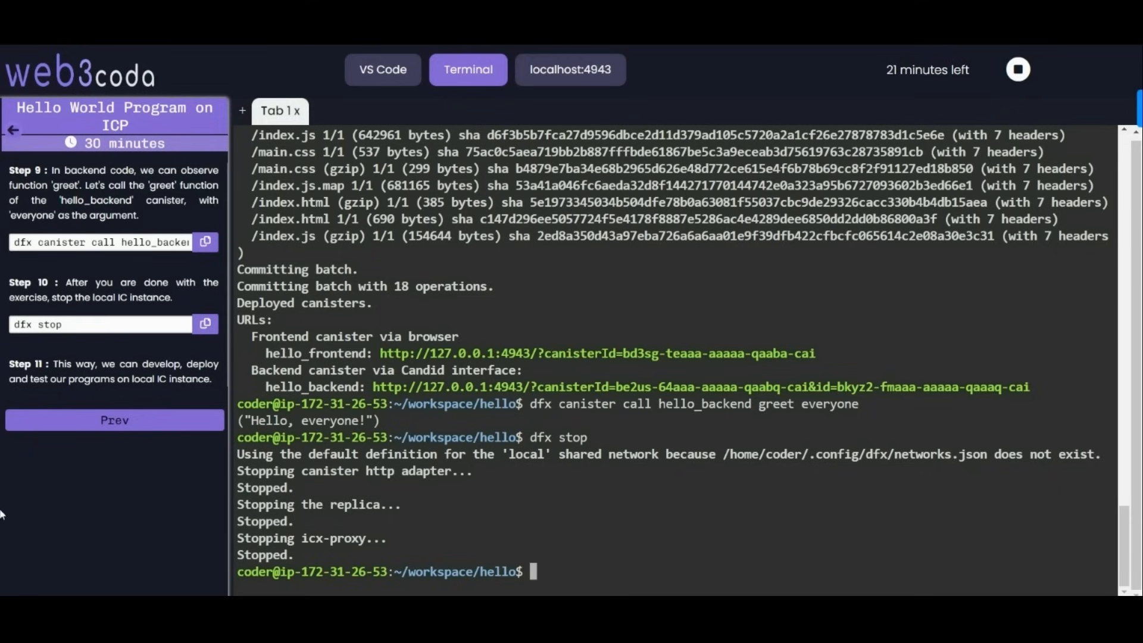
pyautogui.moveTo(689, 161)
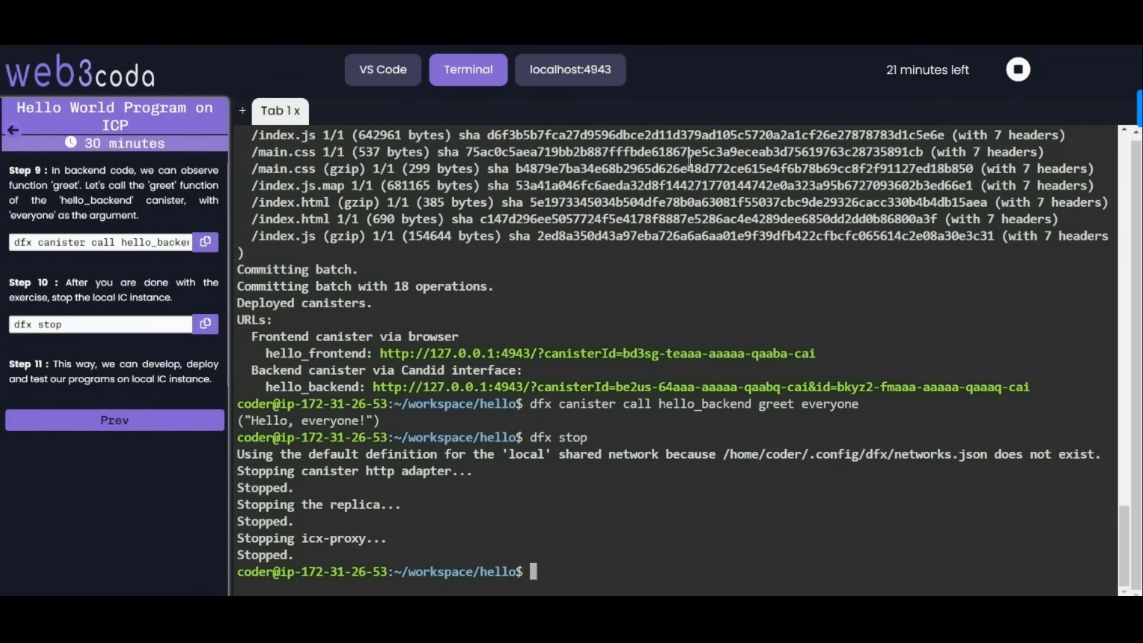